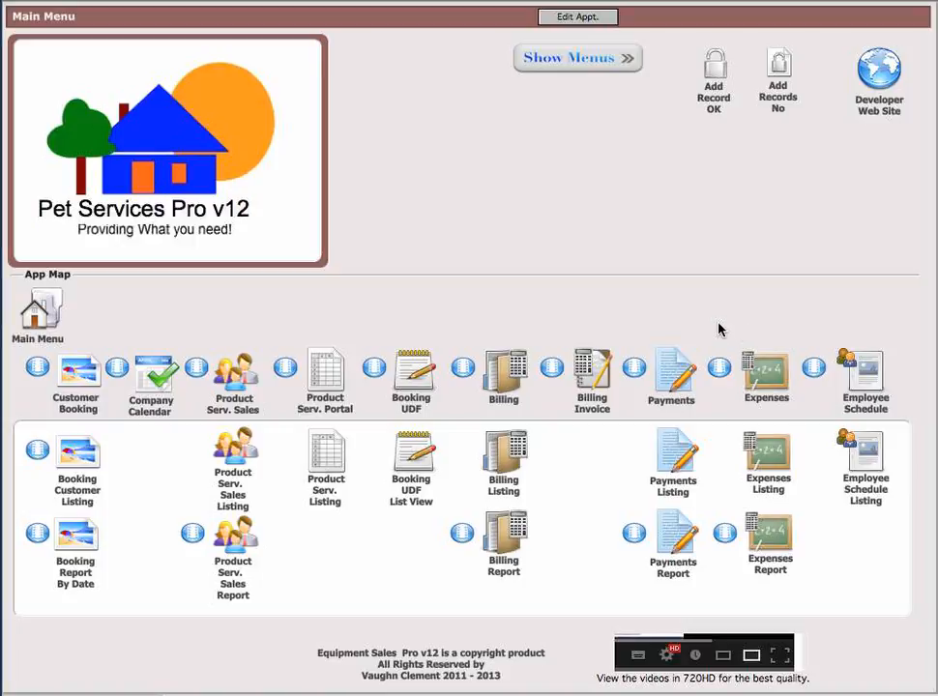
mouse_move(774, 379)
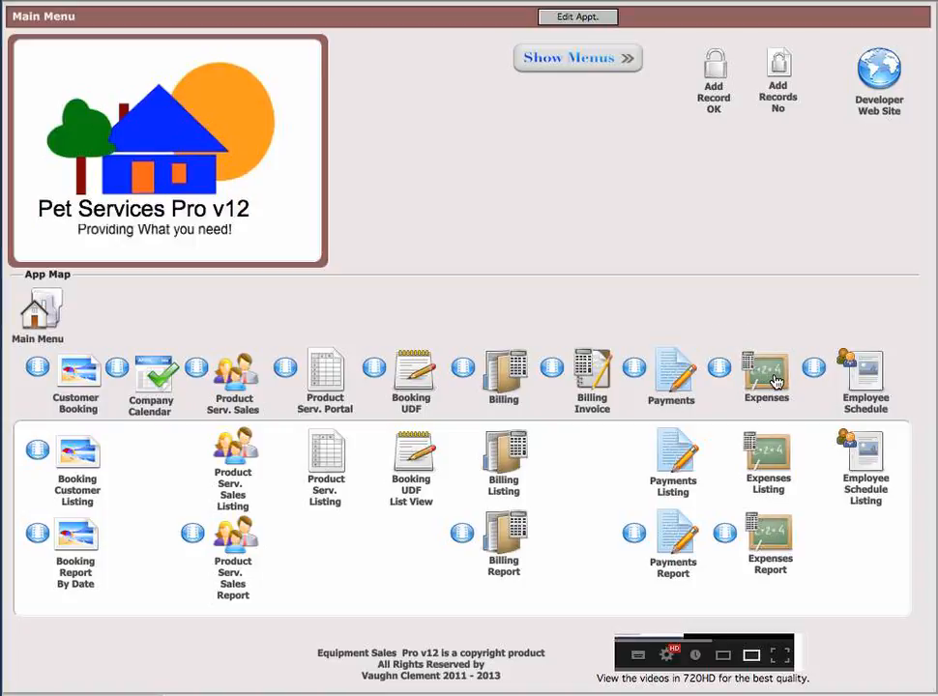
mouse_move(868, 377)
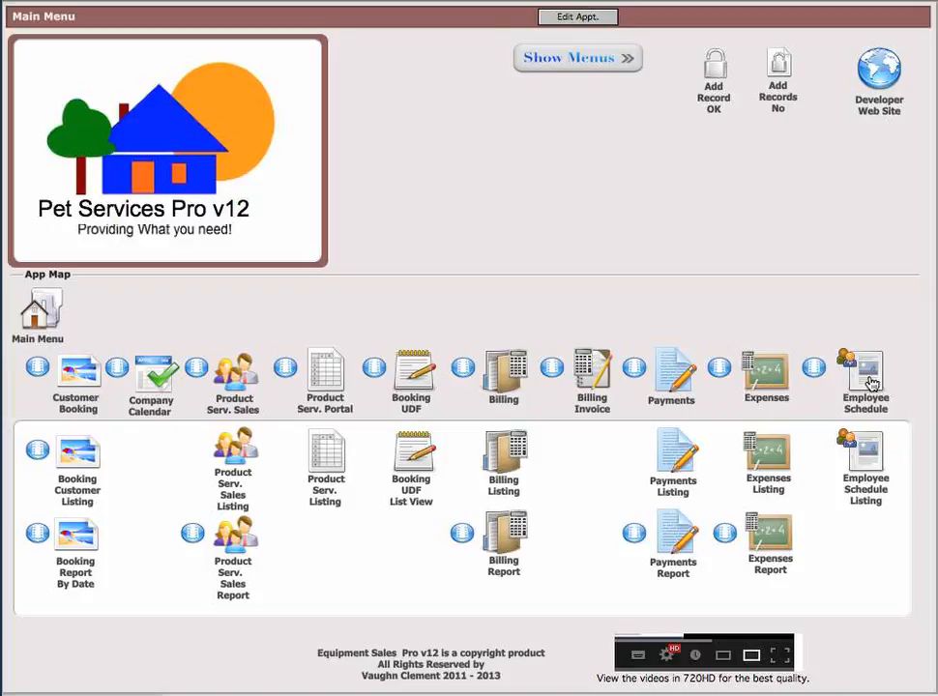
mouse_move(764, 379)
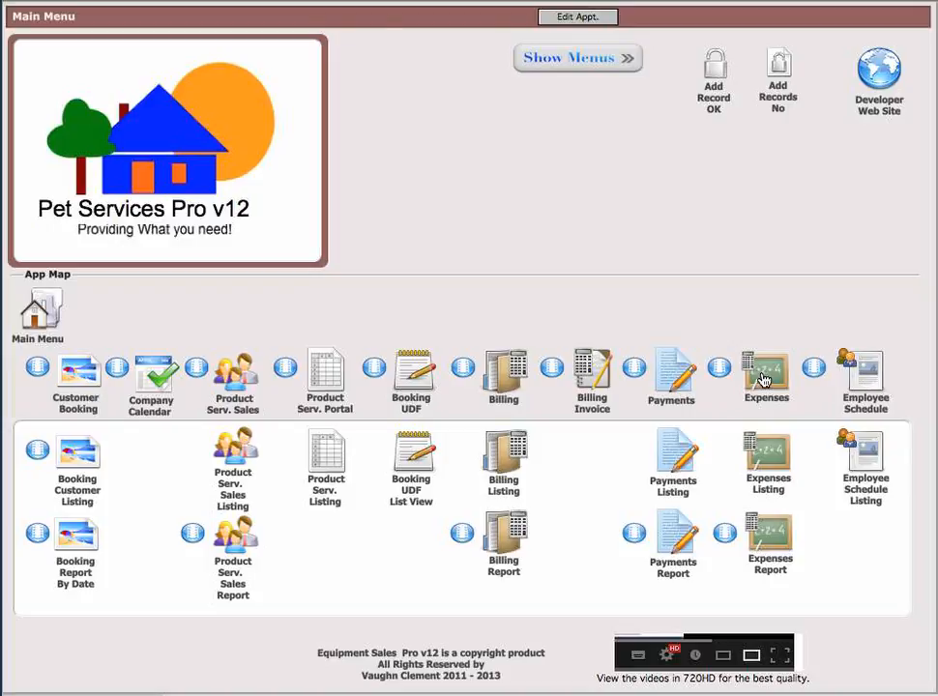
Step: Show the March 2013 expense record with its $300 and $1,200 portal entries from the App Map
click(765, 375)
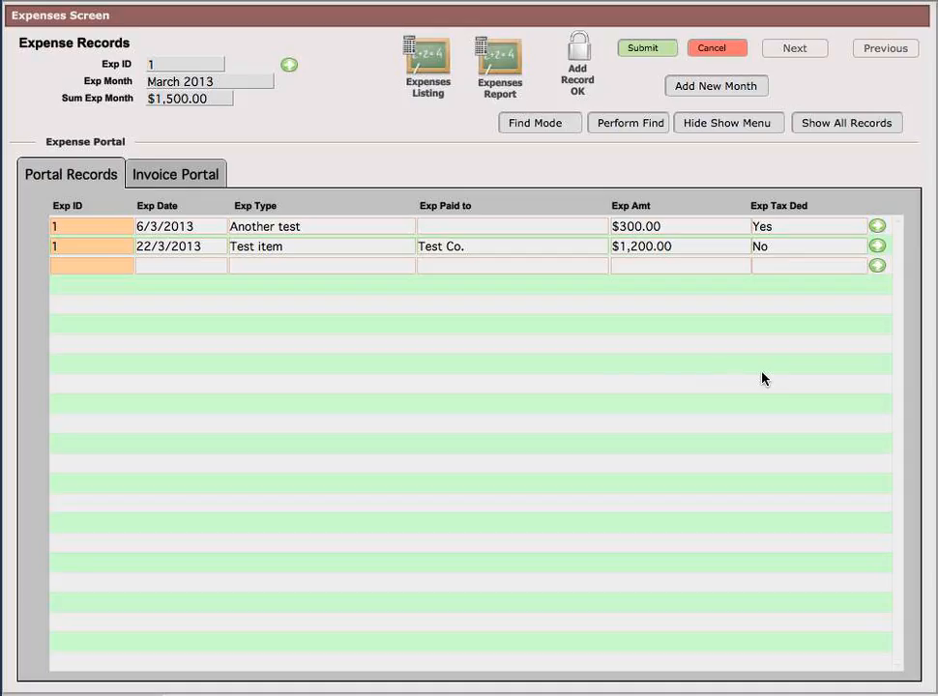
mouse_move(366, 265)
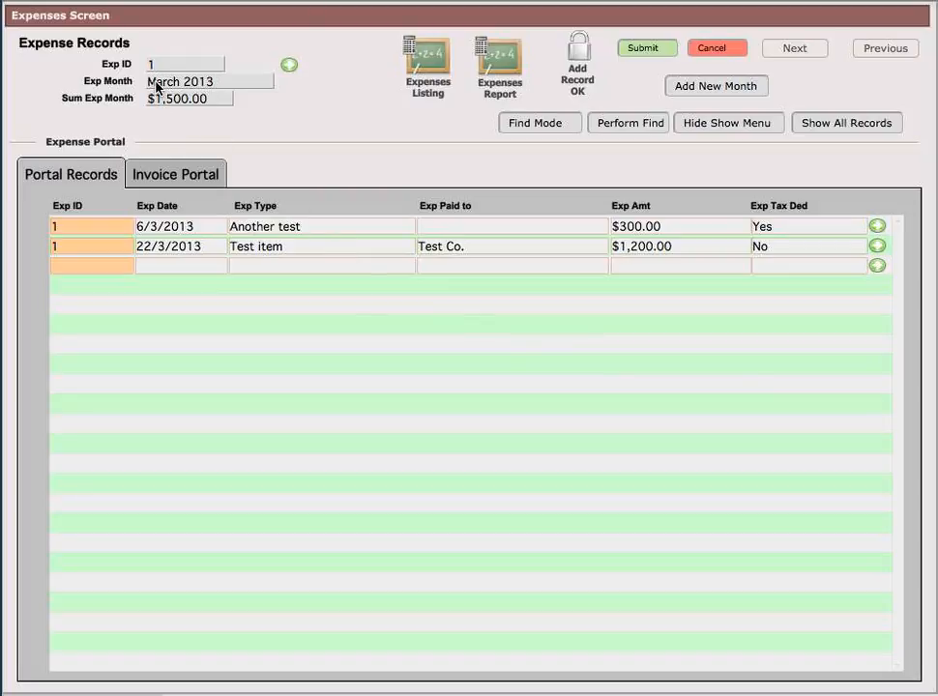
mouse_move(205, 140)
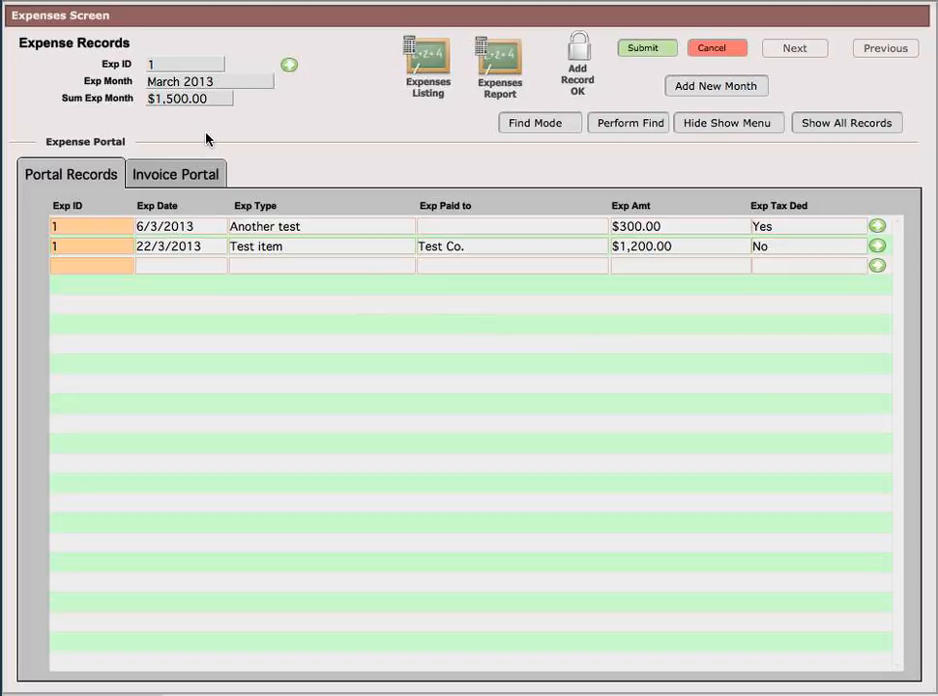
mouse_move(174, 261)
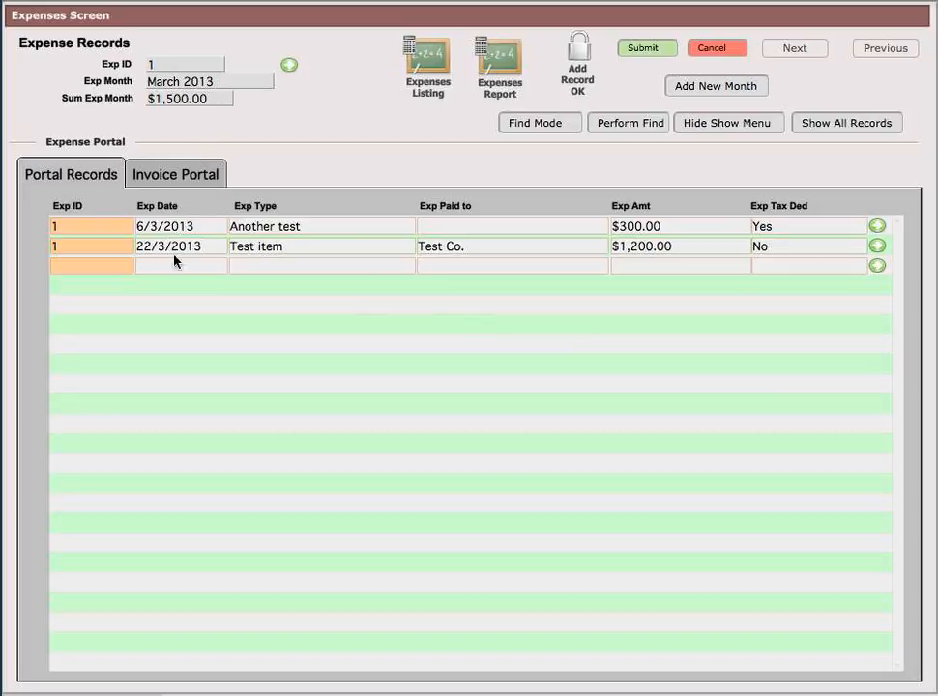
mouse_move(191, 263)
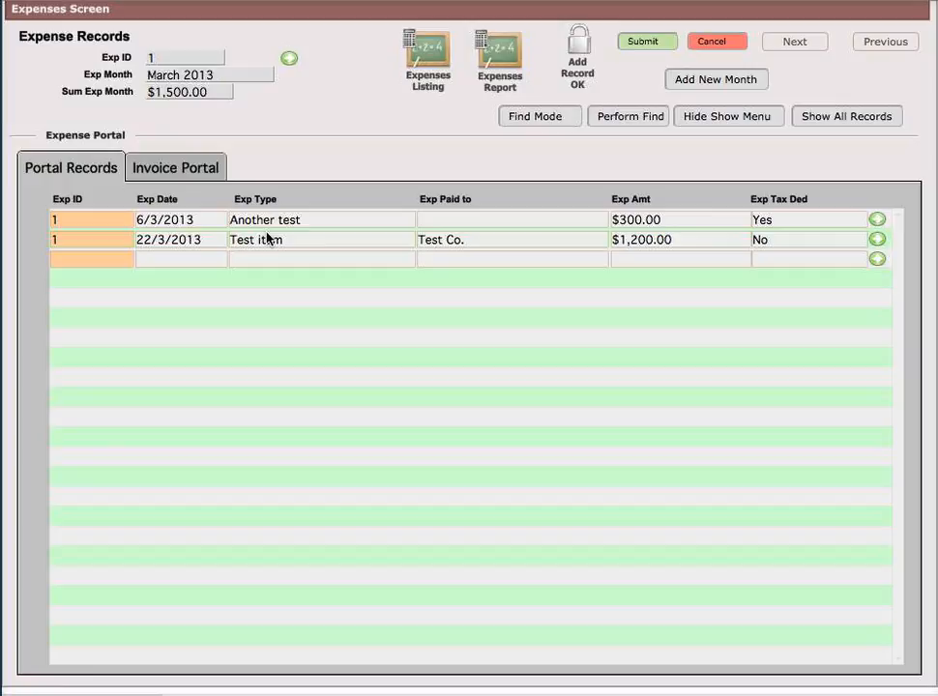
mouse_move(230, 236)
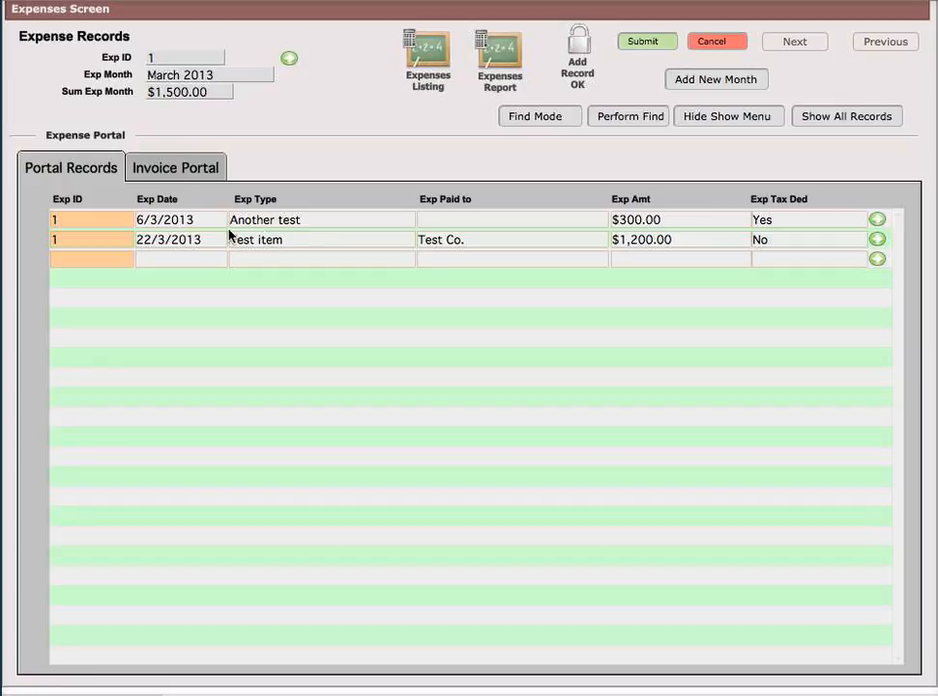
mouse_move(658, 240)
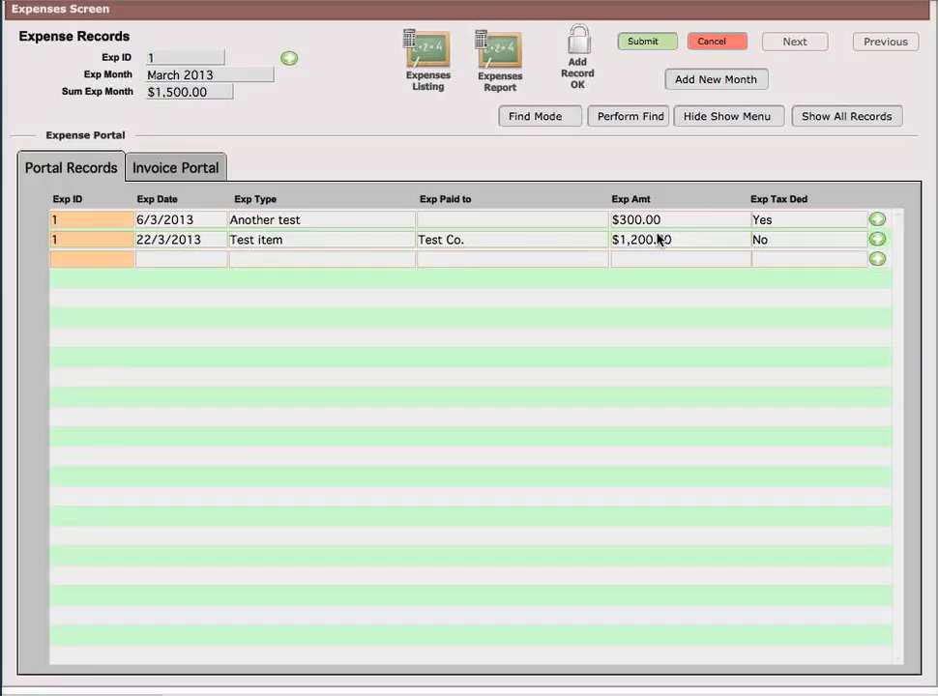
mouse_move(526, 236)
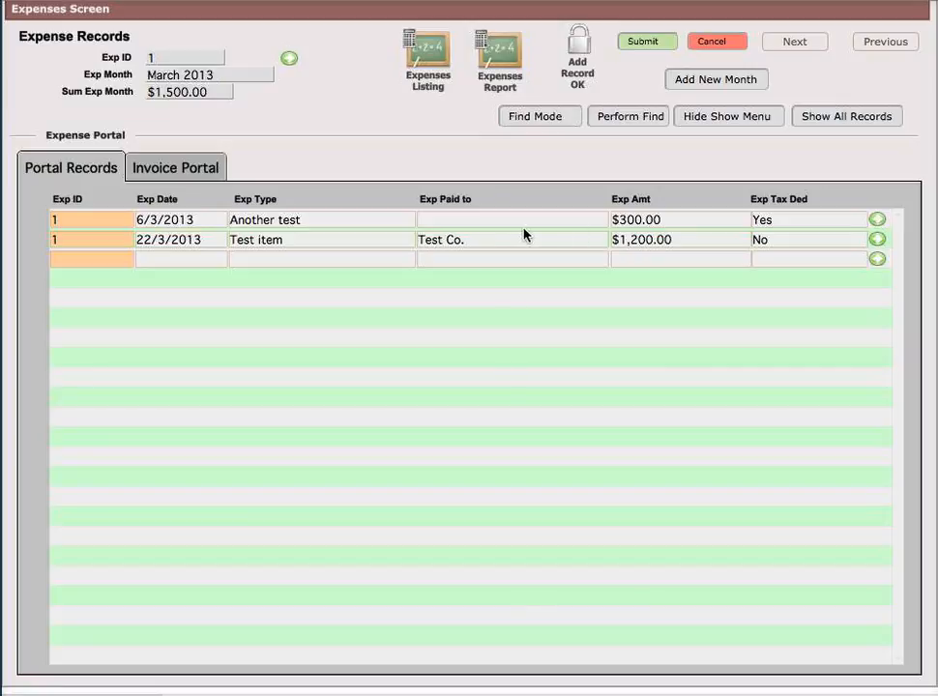
mouse_move(493, 232)
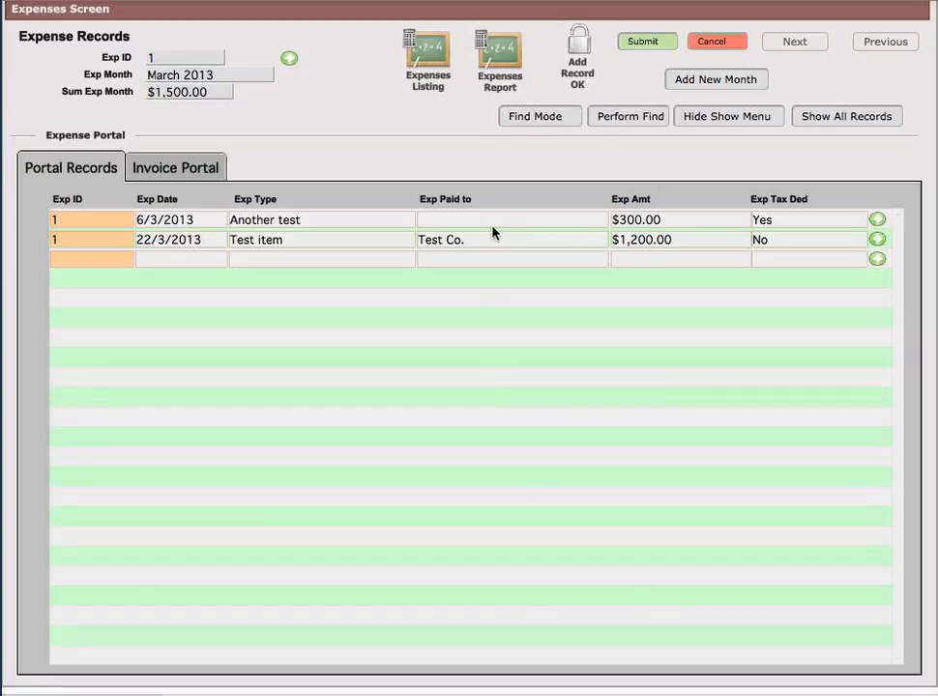
mouse_move(627, 236)
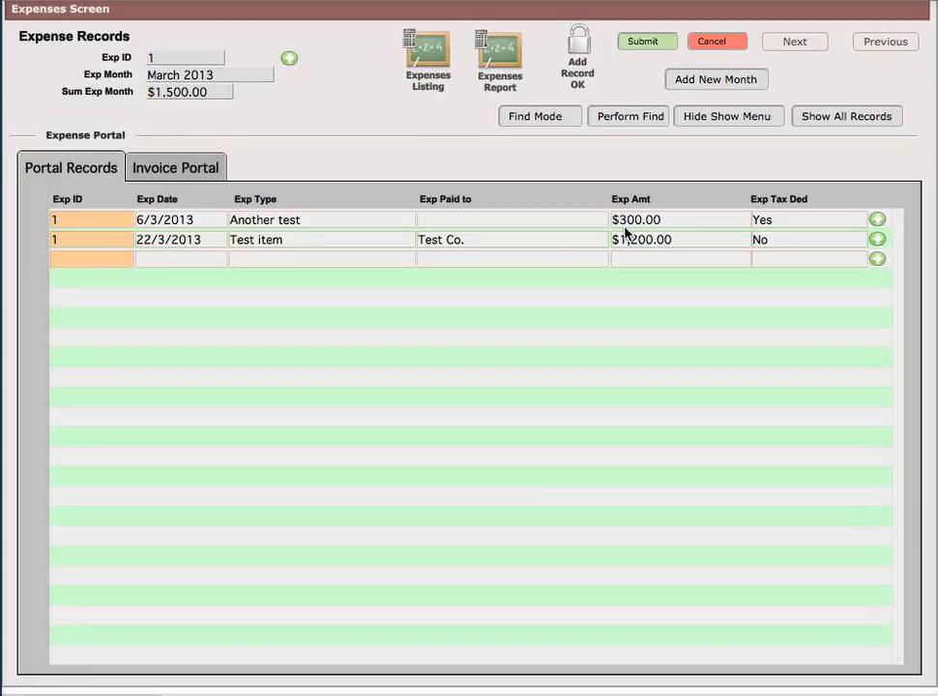
mouse_move(348, 228)
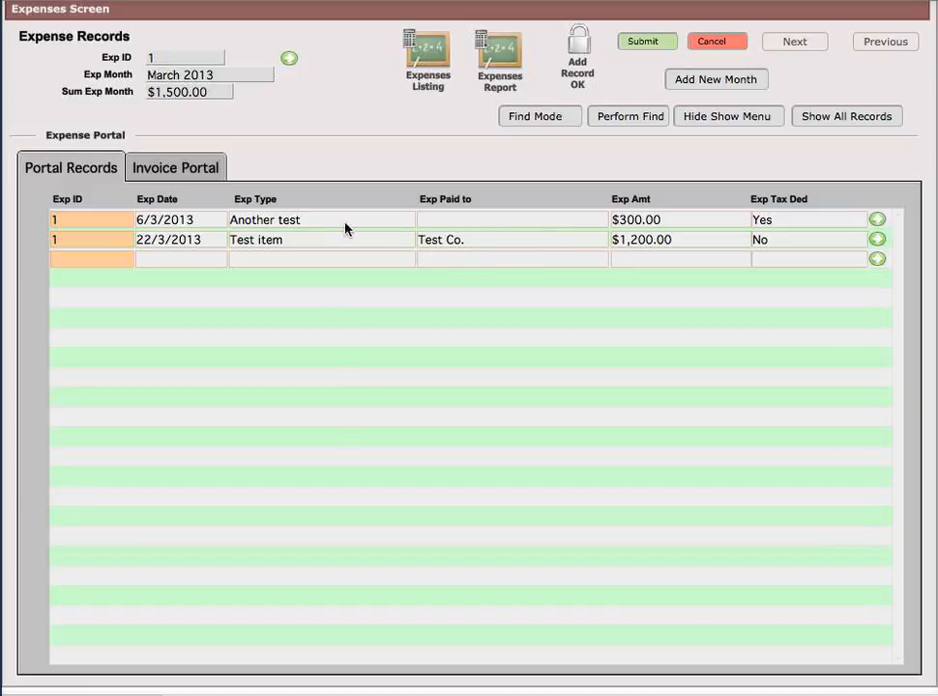
mouse_move(297, 228)
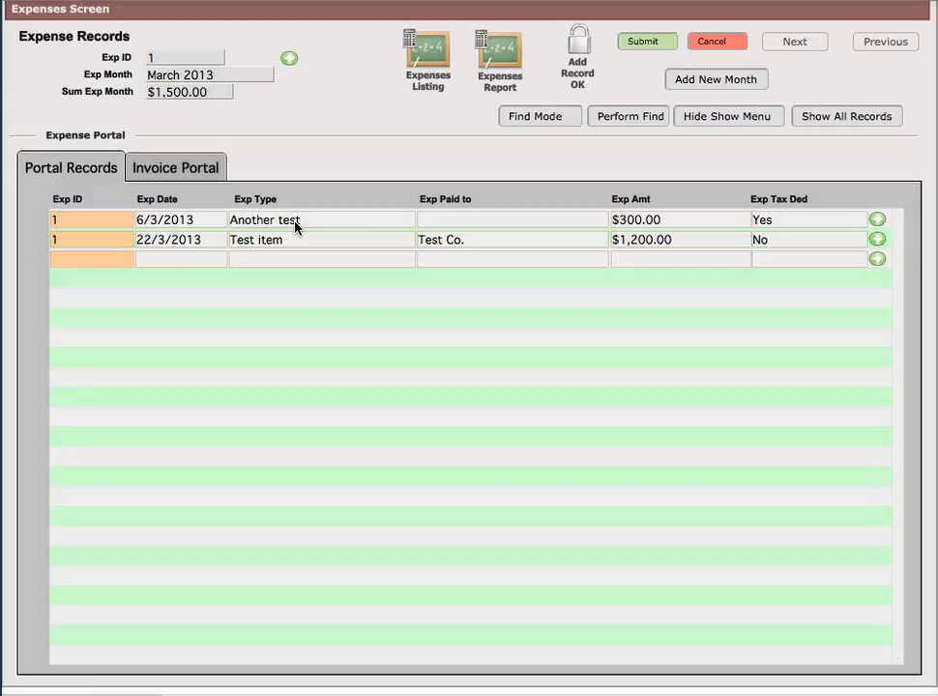
mouse_move(403, 232)
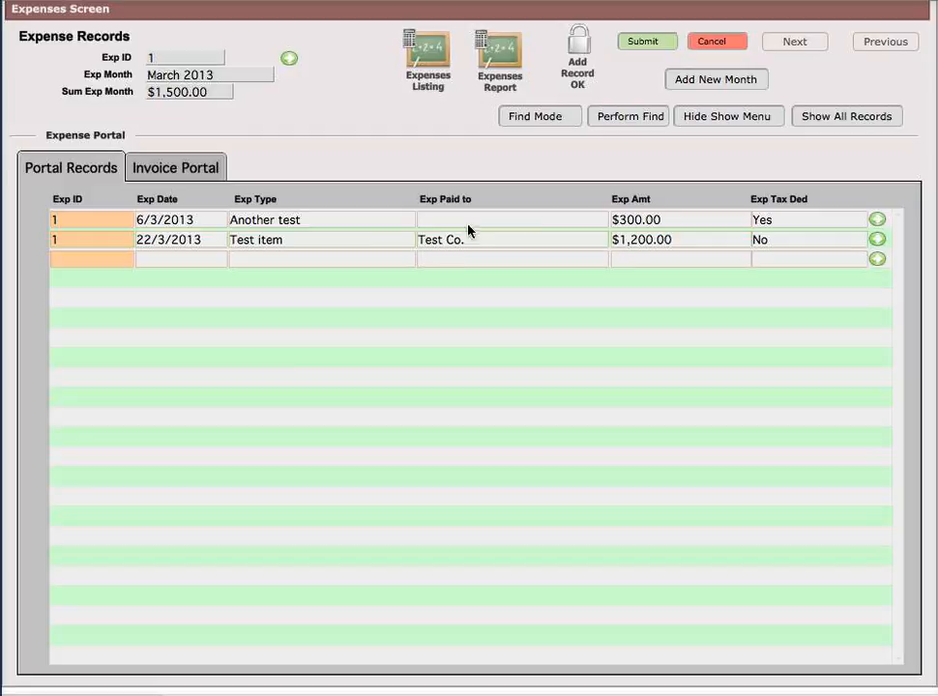
mouse_move(454, 230)
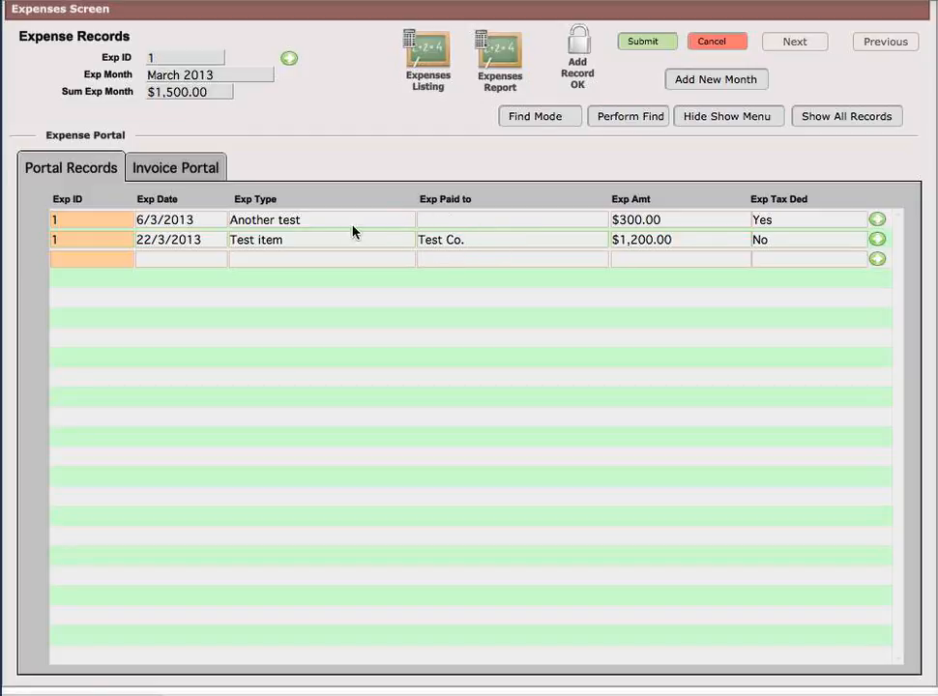
mouse_move(132, 224)
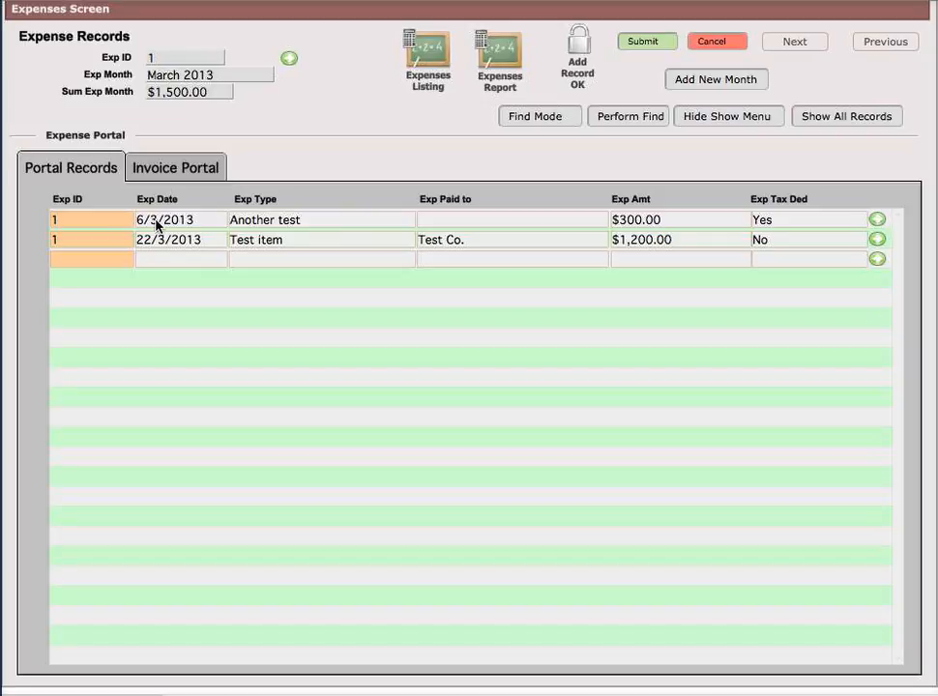
mouse_move(271, 229)
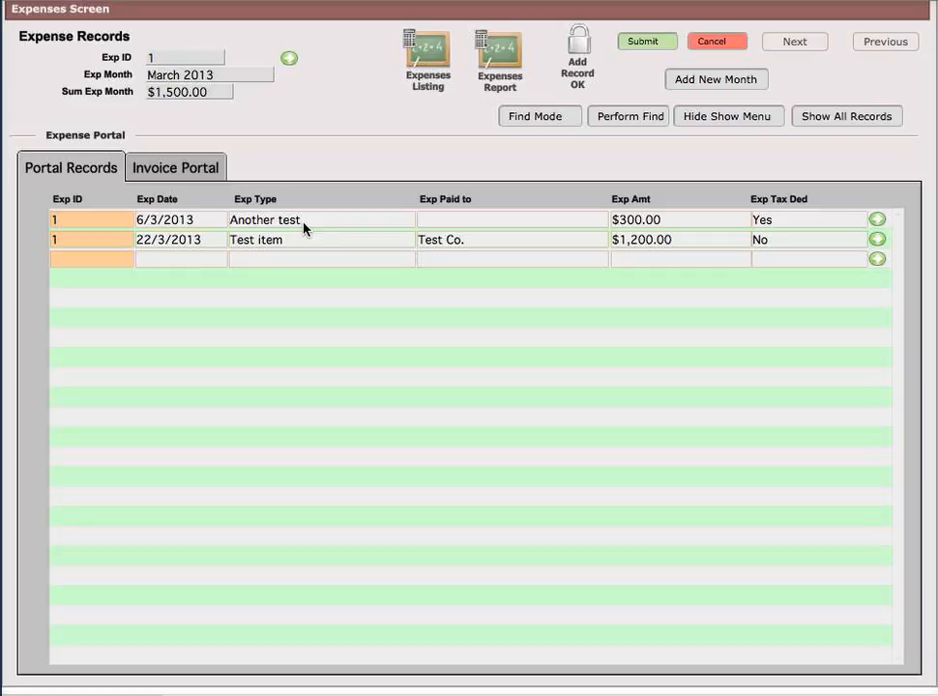
mouse_move(248, 243)
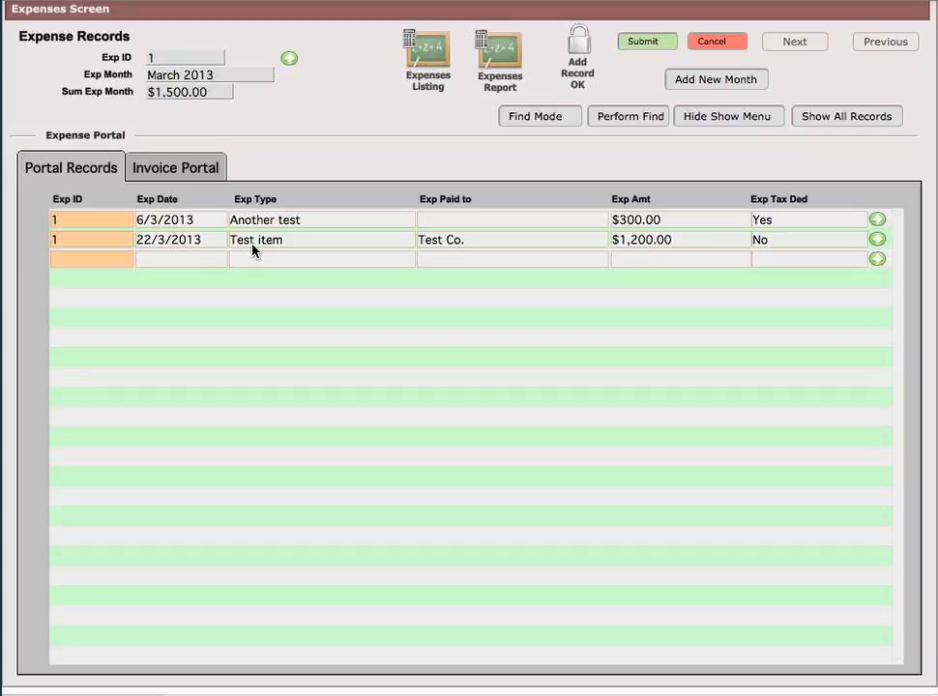
mouse_move(259, 250)
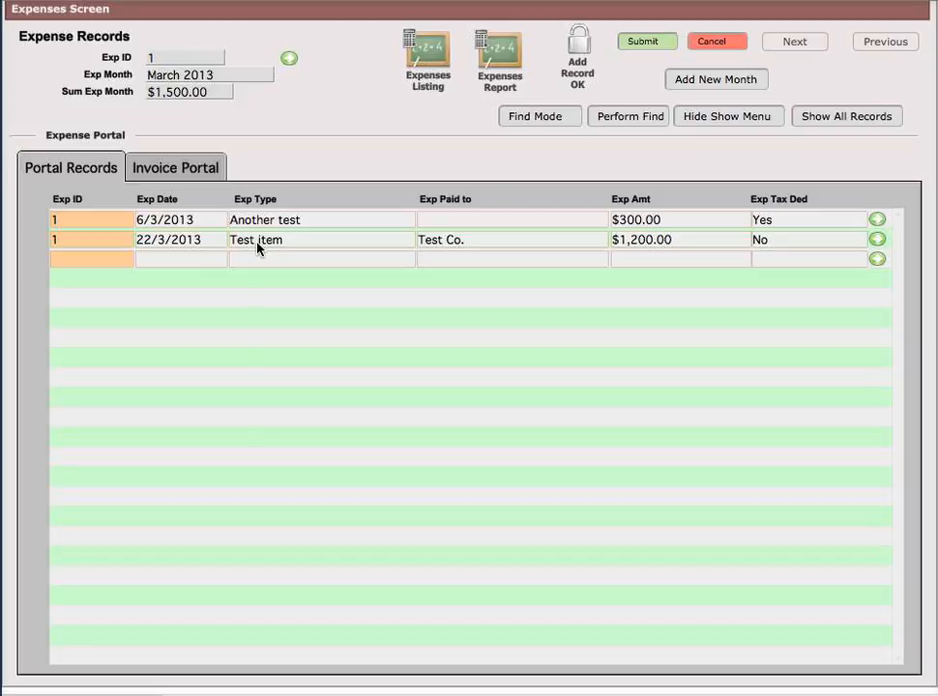
mouse_move(149, 248)
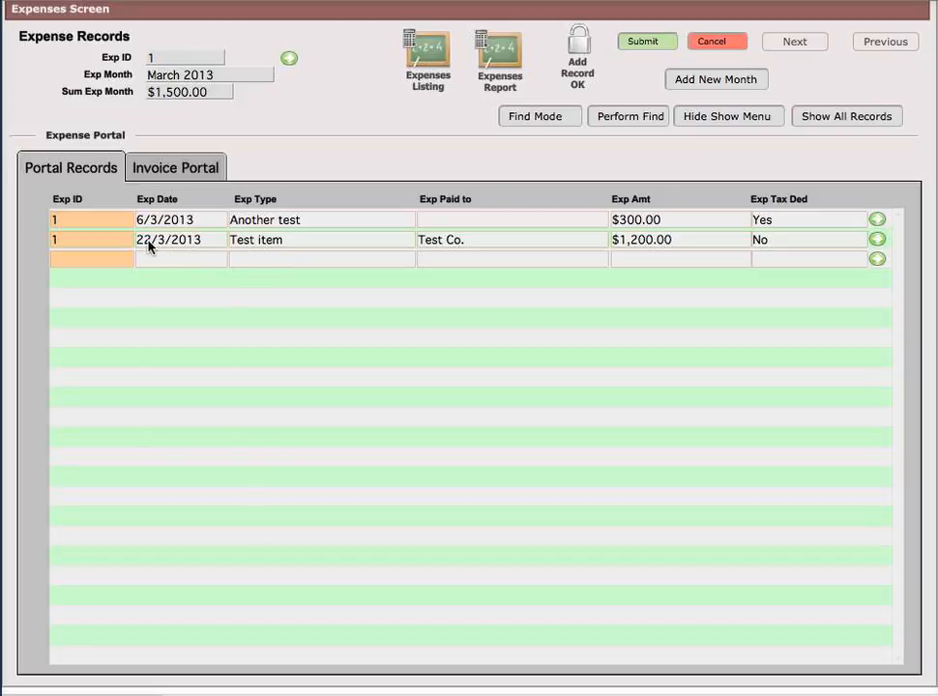
mouse_move(181, 244)
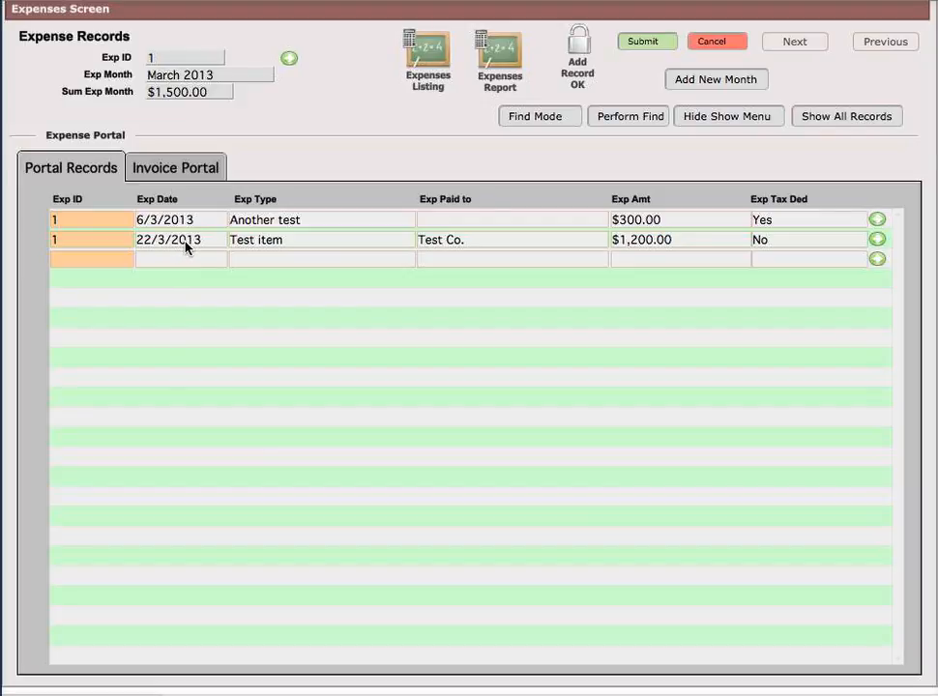
mouse_move(288, 256)
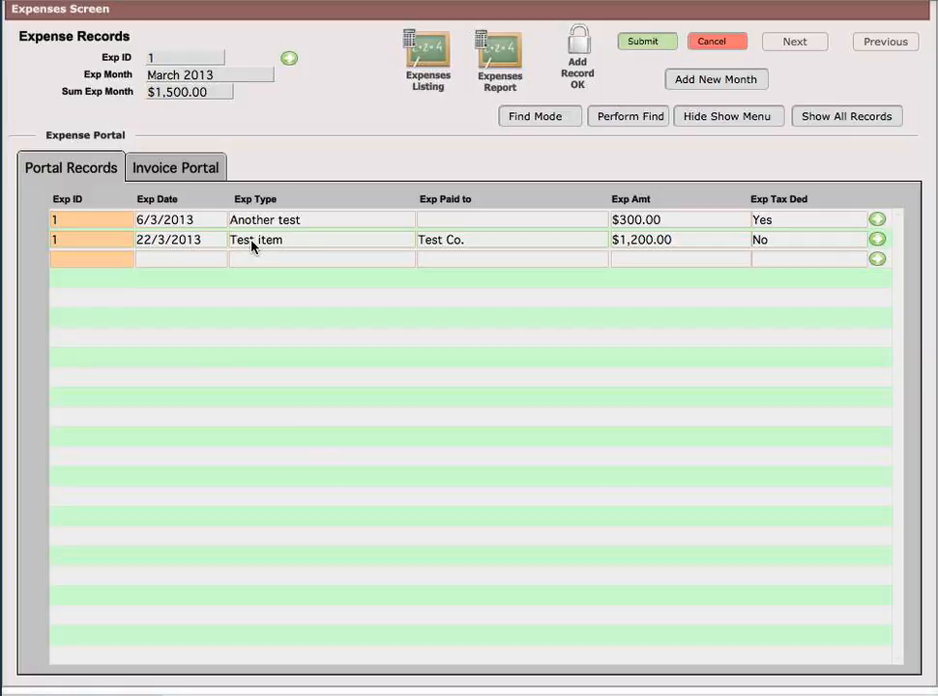
mouse_move(530, 252)
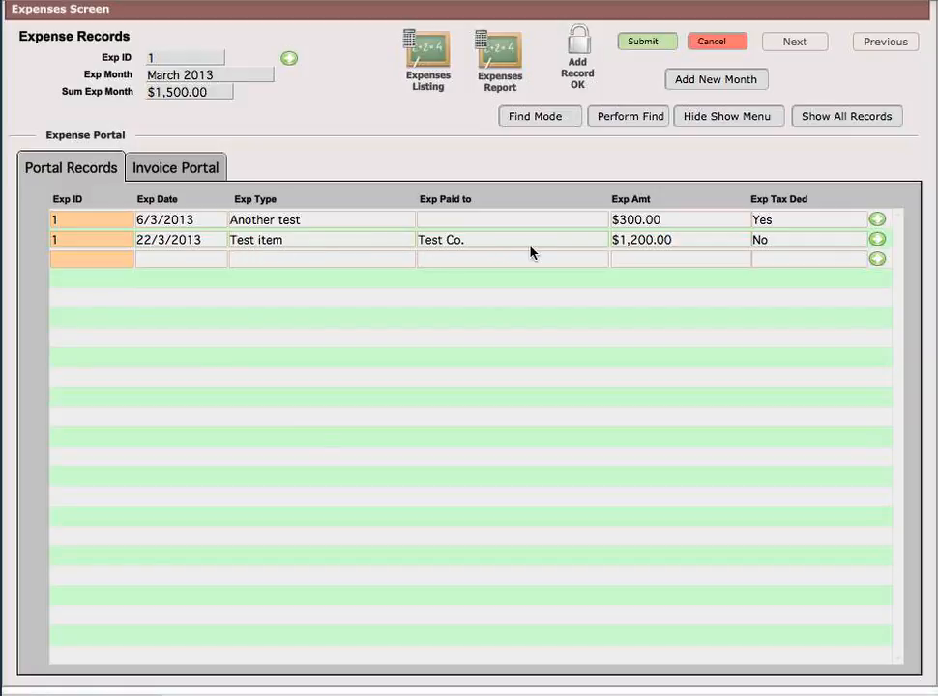
mouse_move(242, 247)
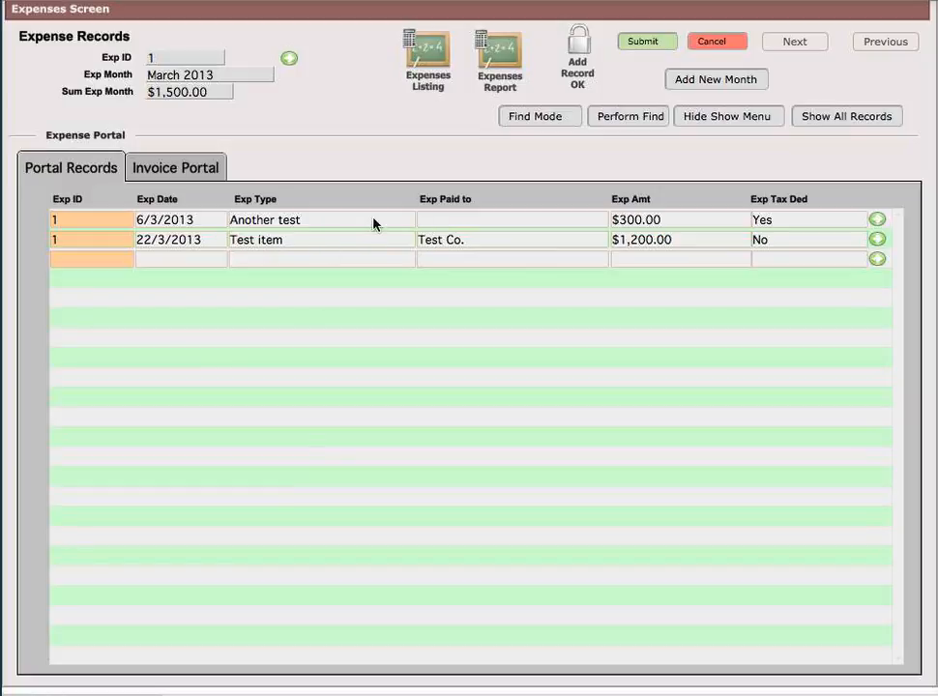
mouse_move(344, 225)
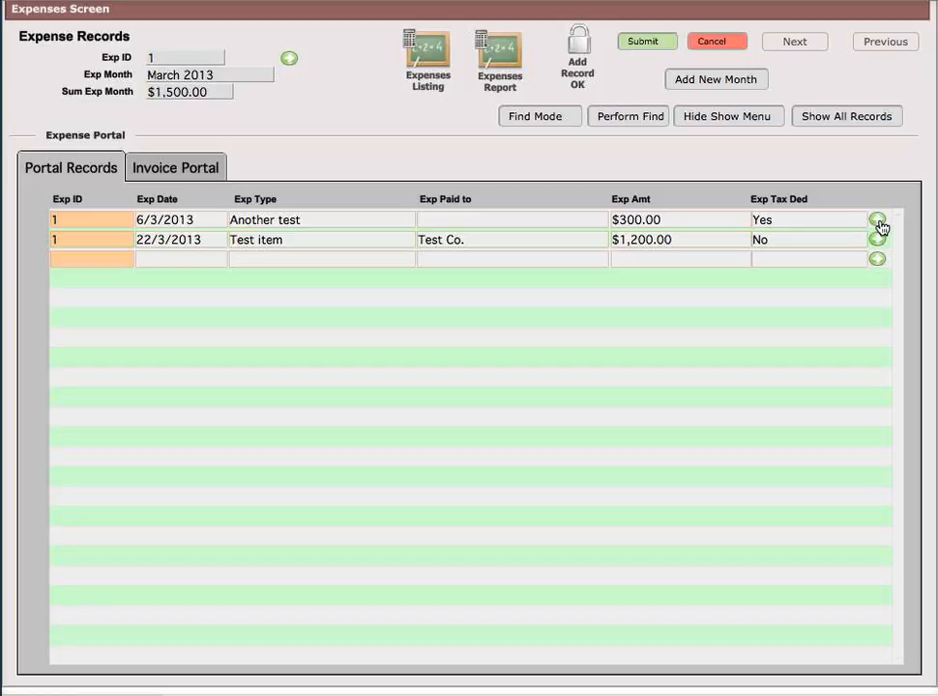
mouse_move(333, 199)
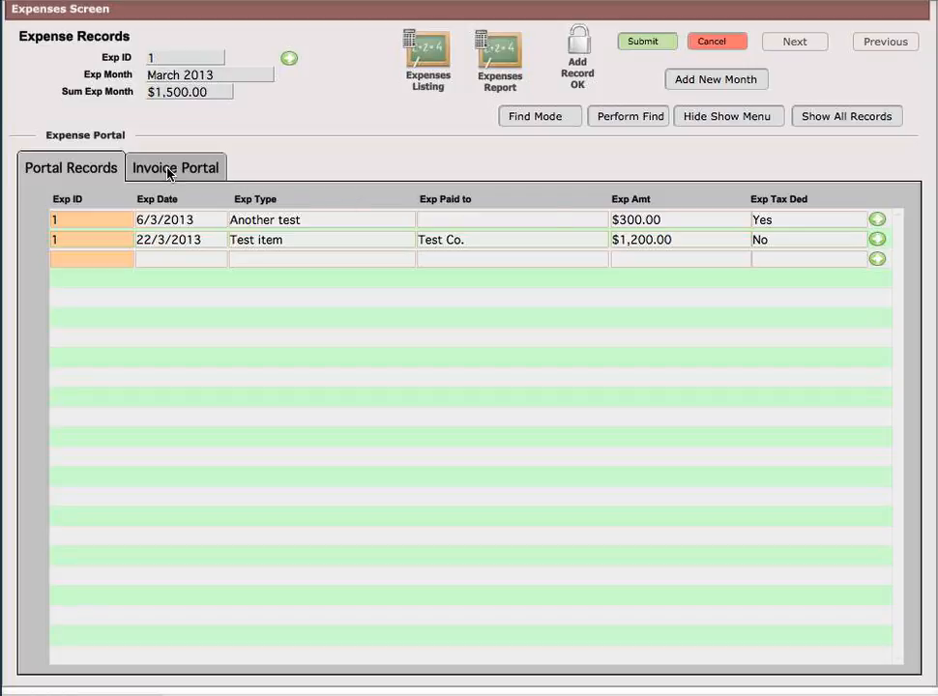
click(174, 167)
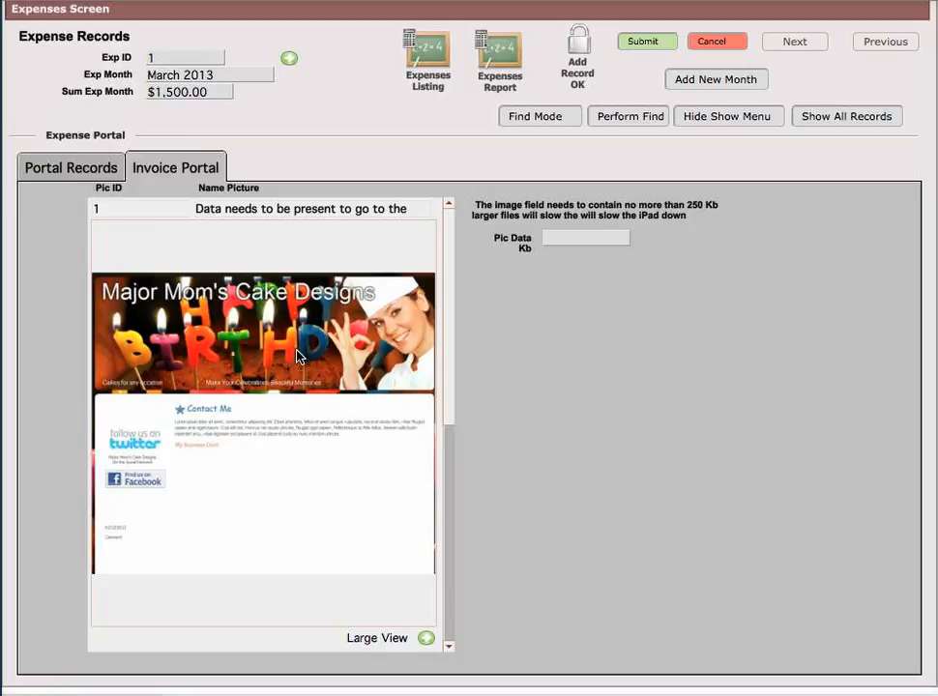
mouse_move(170, 292)
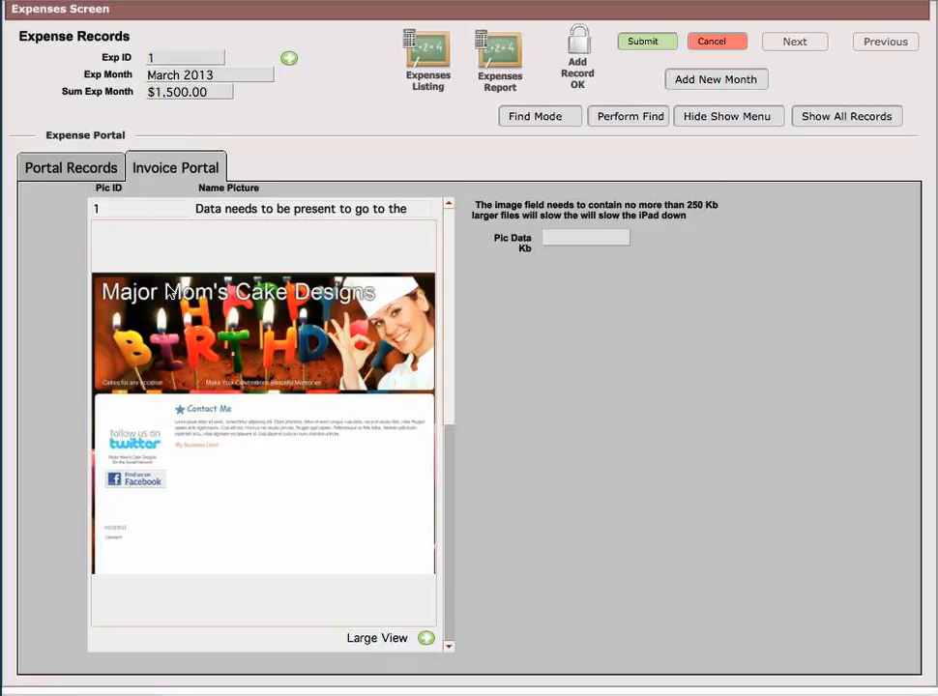
mouse_move(151, 336)
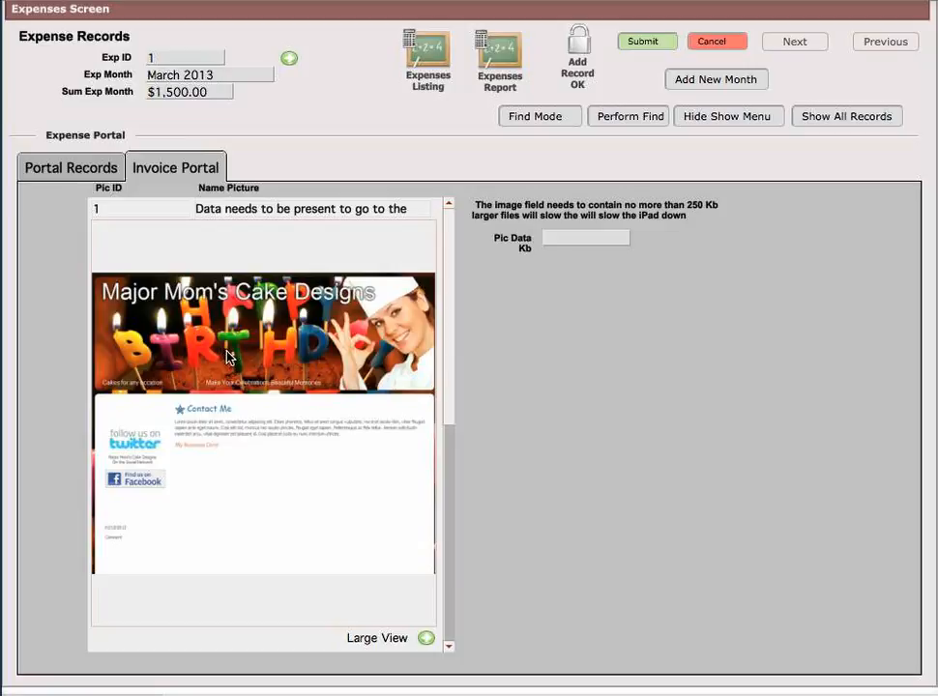
scroll(down, 3)
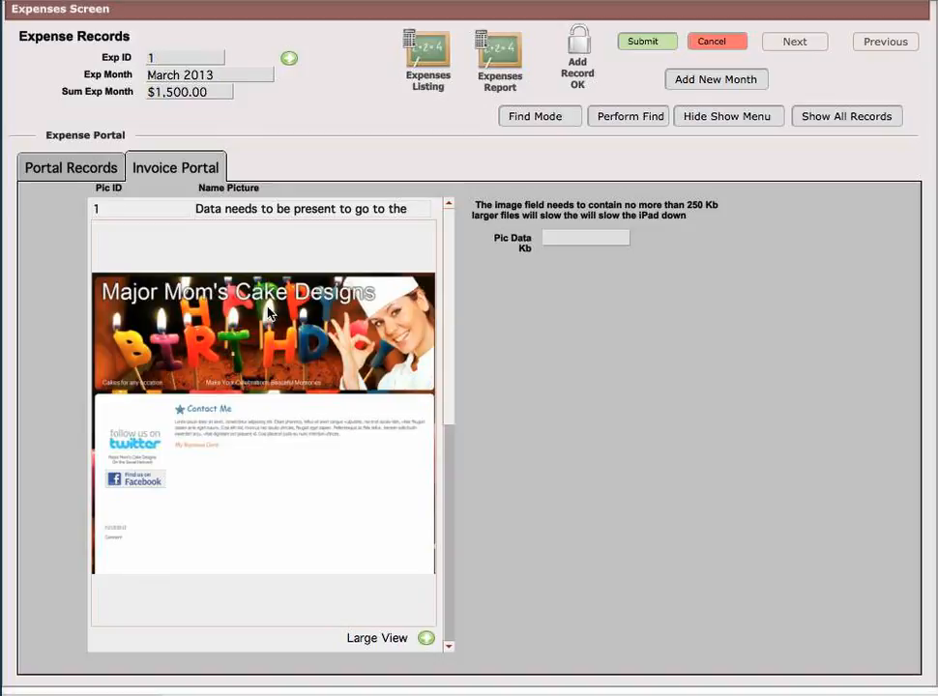
mouse_move(178, 336)
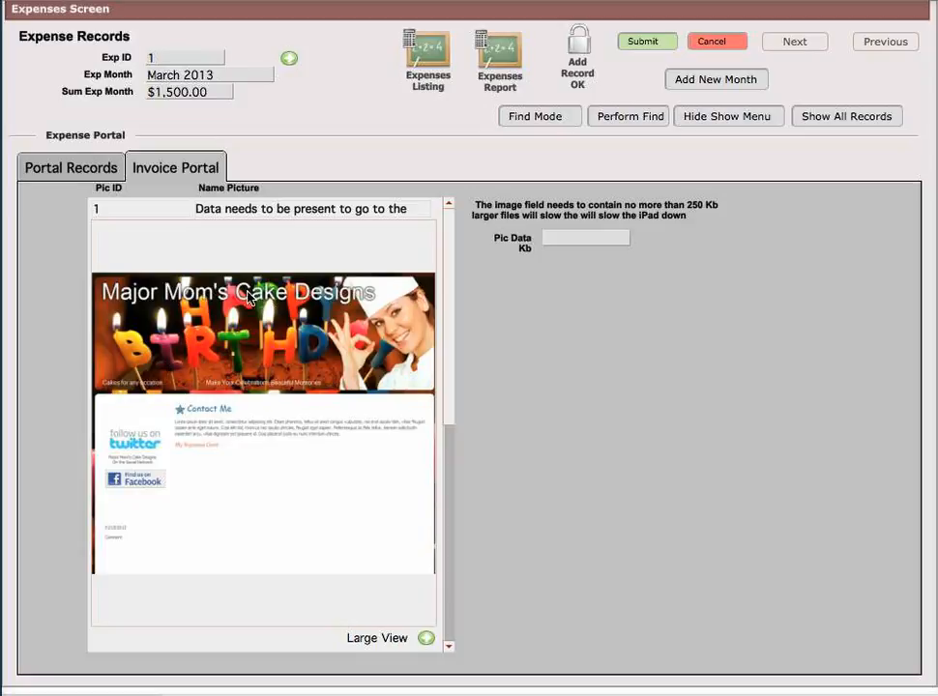
mouse_move(251, 466)
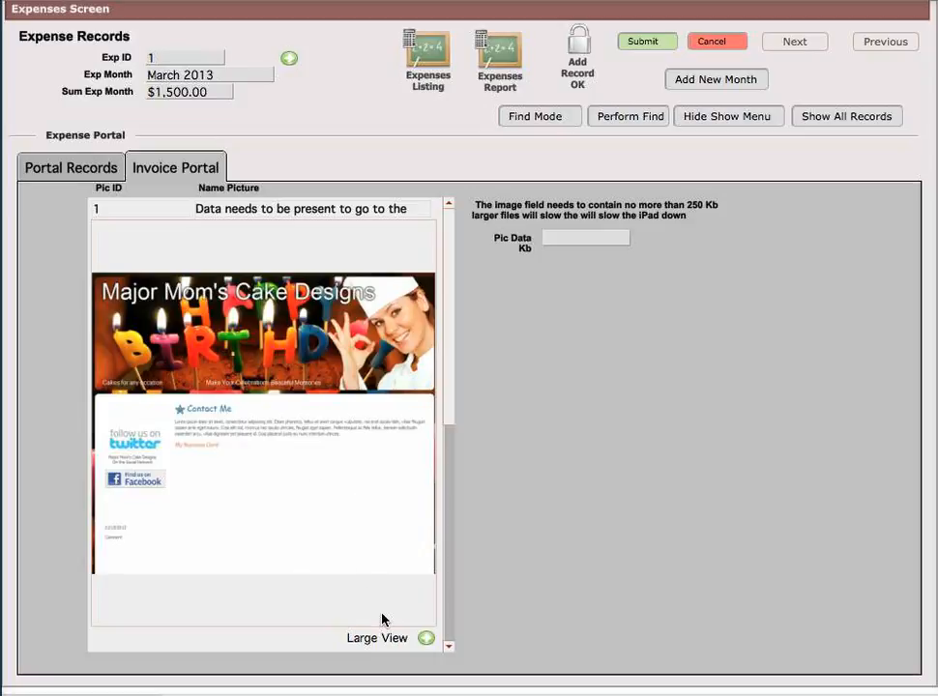
mouse_move(406, 623)
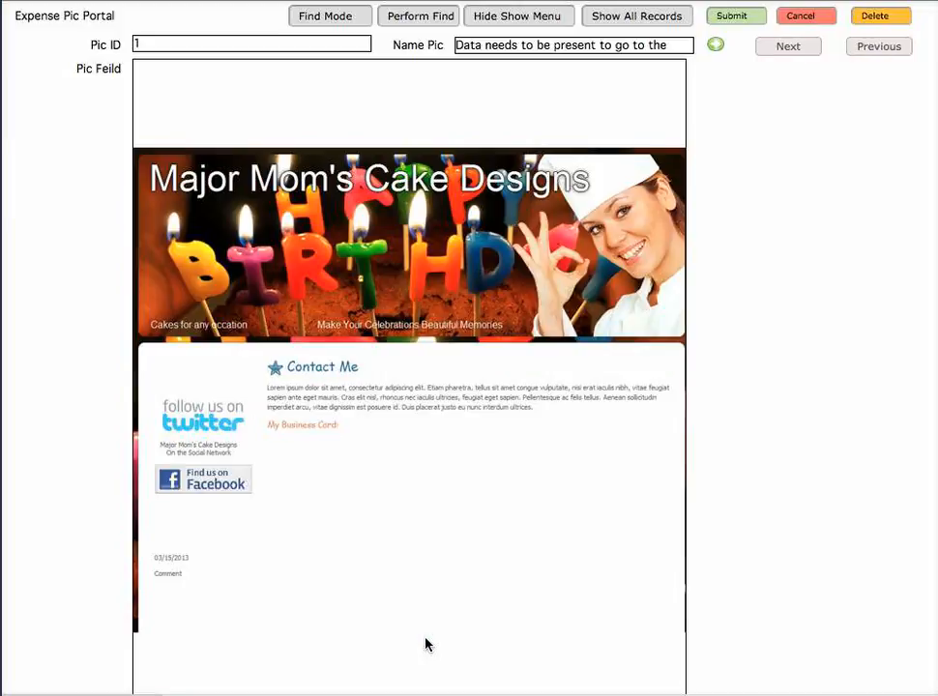
mouse_move(327, 124)
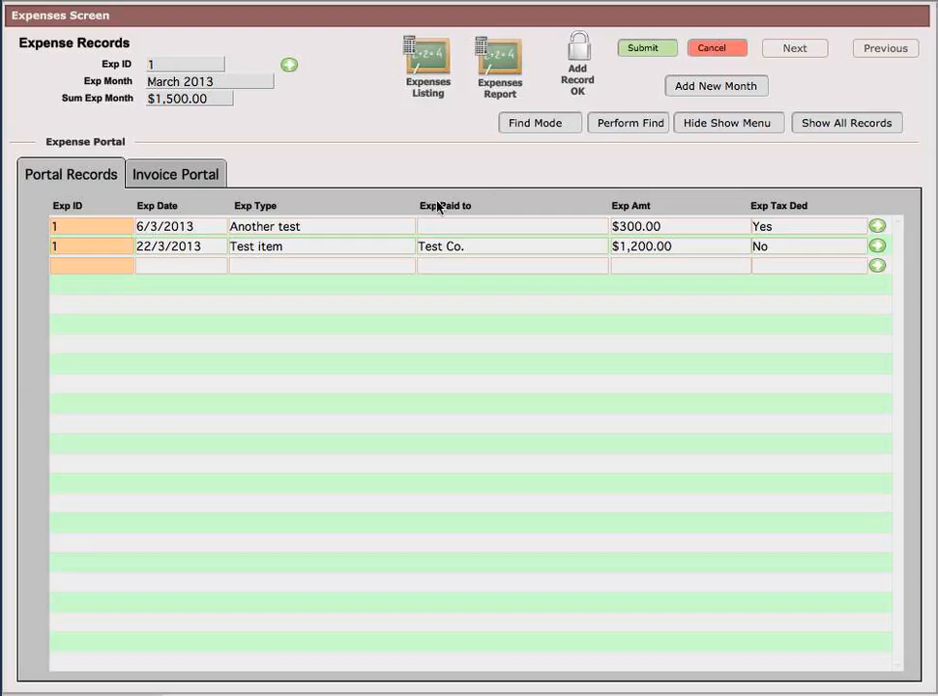
mouse_move(600, 123)
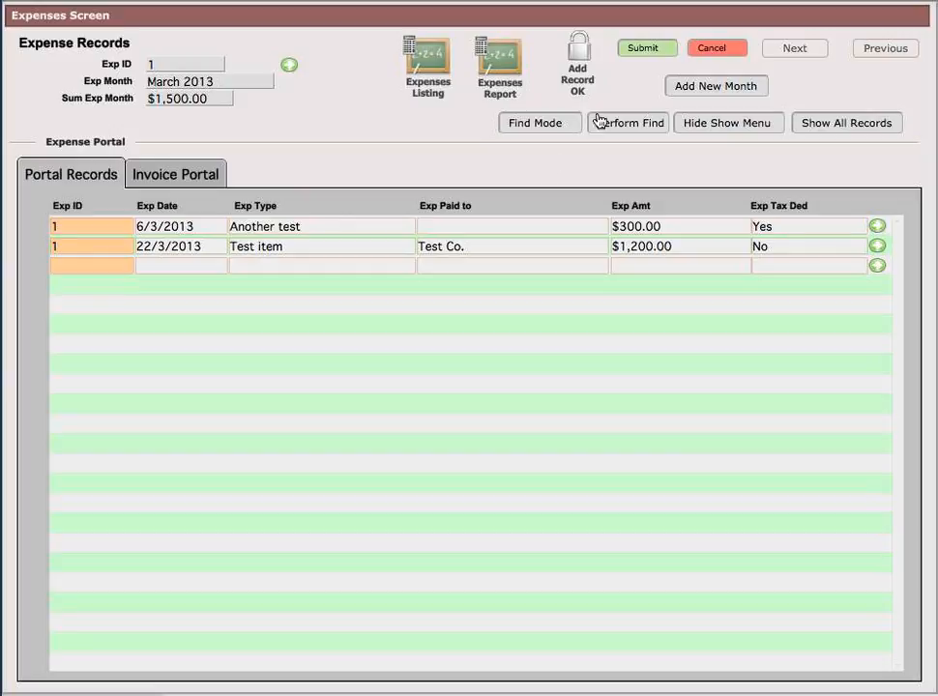
mouse_move(259, 211)
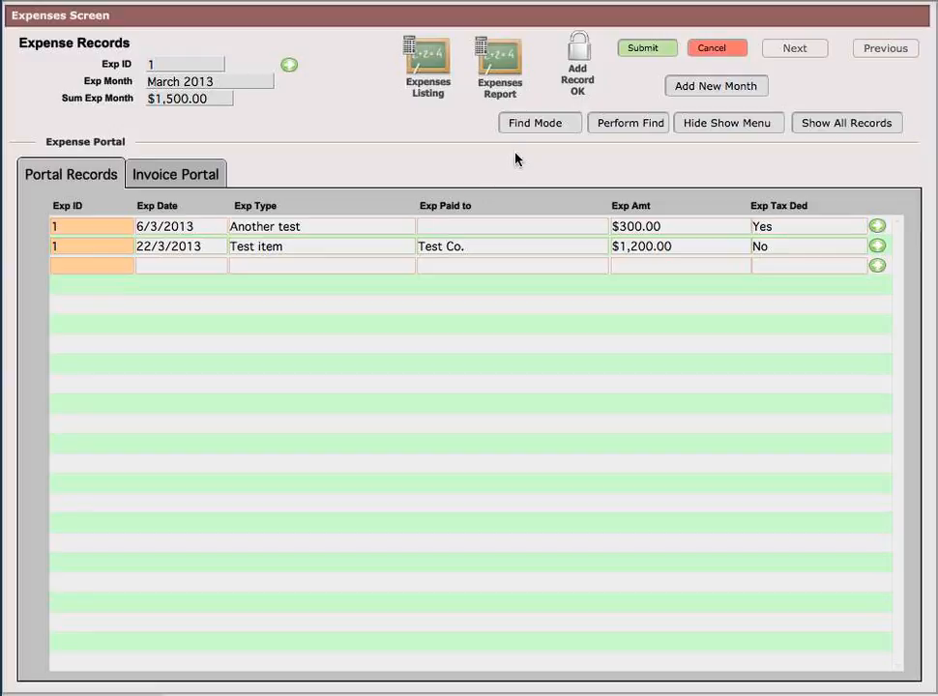
click(176, 174)
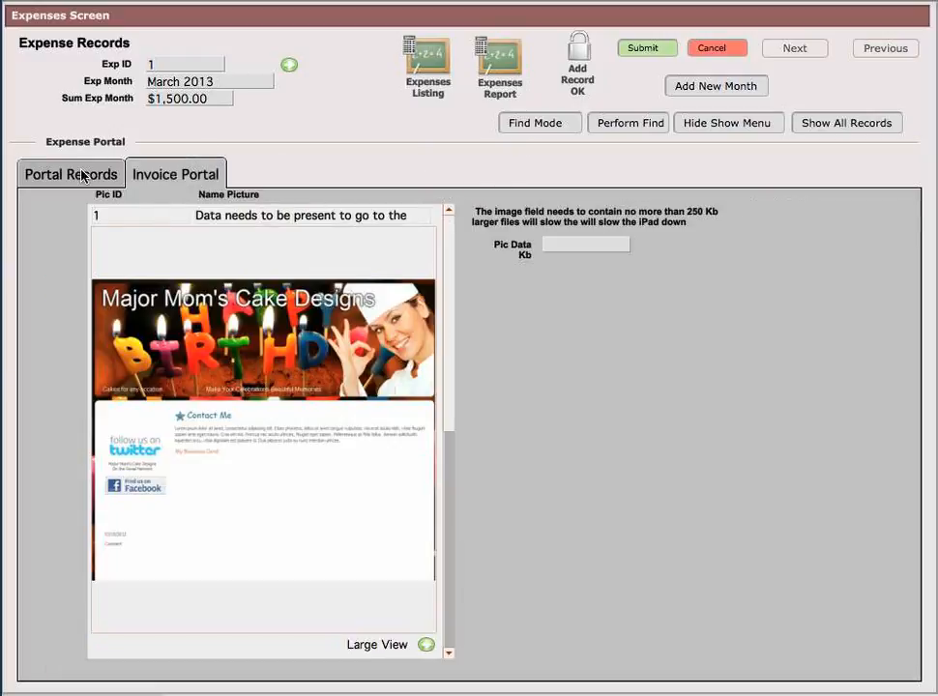
click(70, 174)
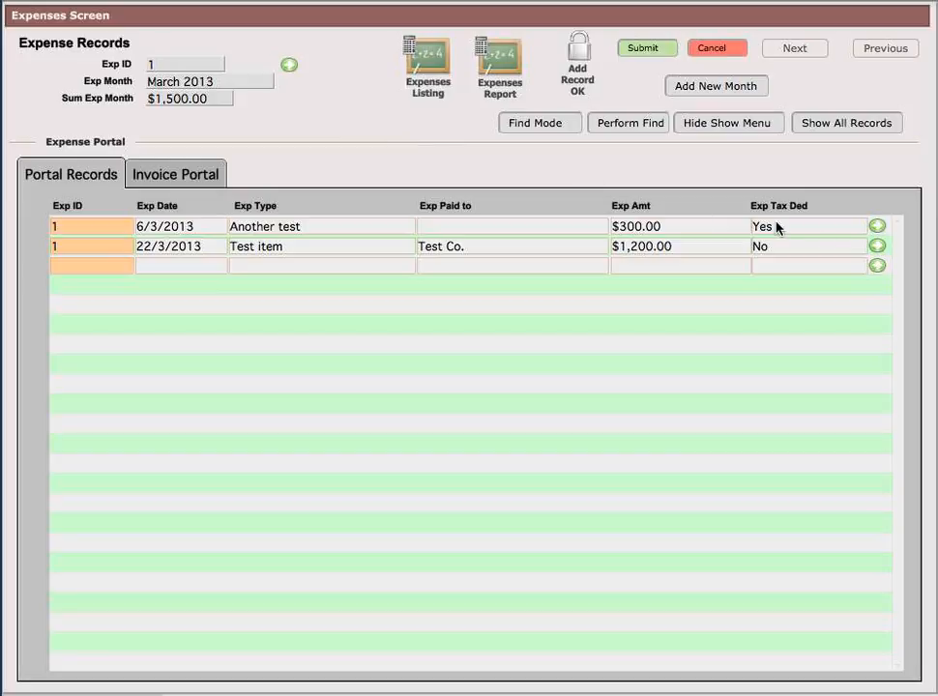
mouse_move(877, 224)
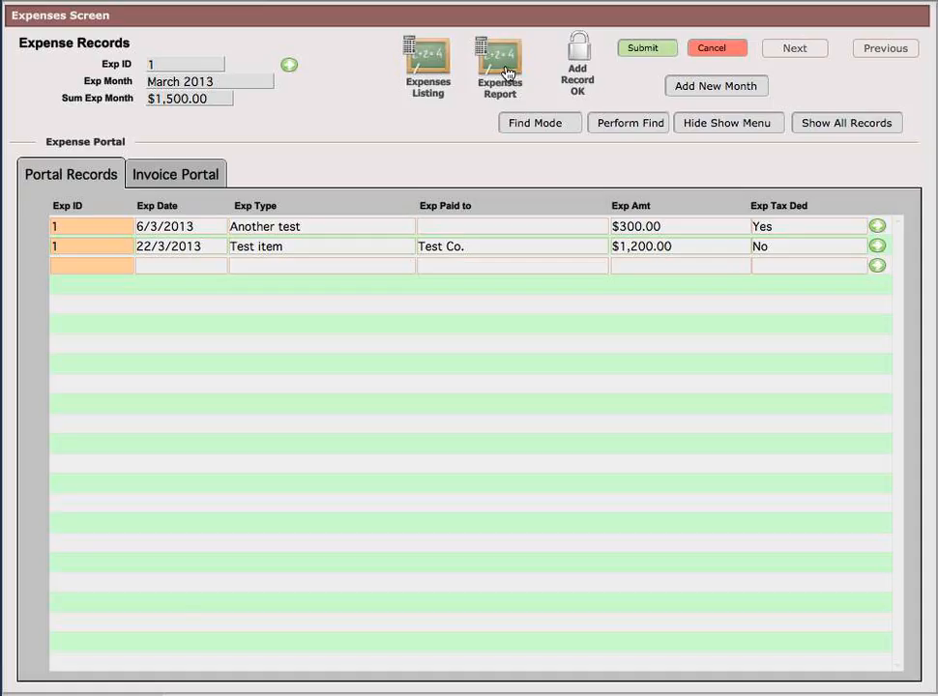
click(499, 65)
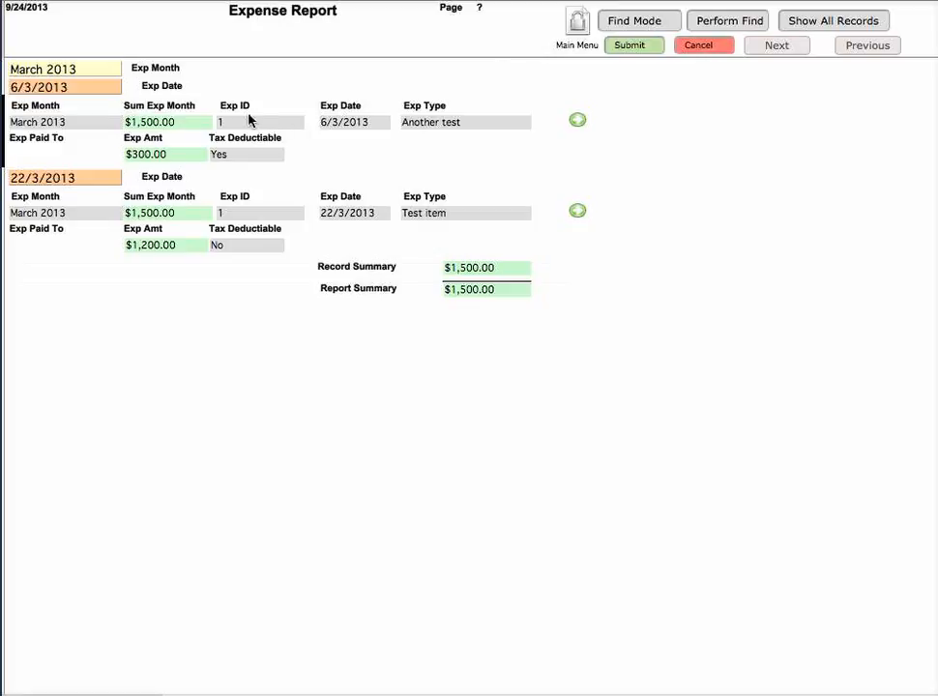
mouse_move(103, 116)
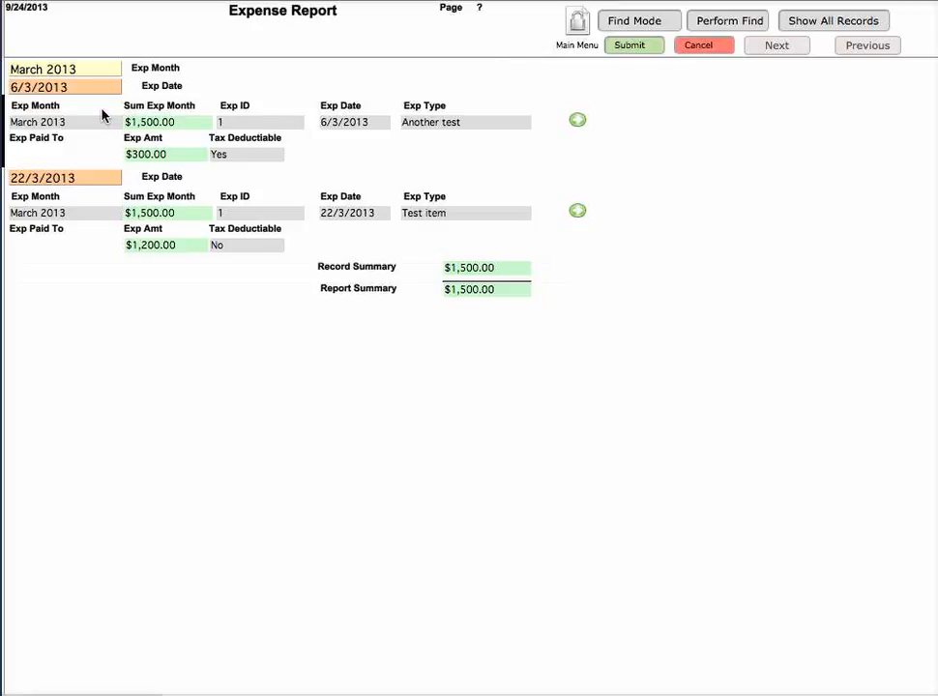
mouse_move(112, 197)
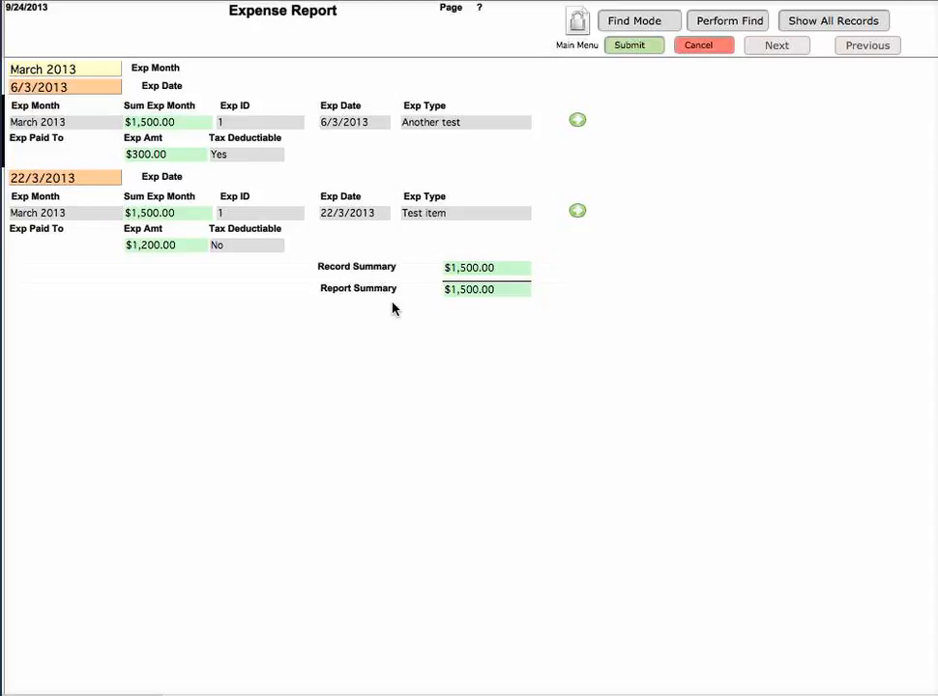
mouse_move(433, 271)
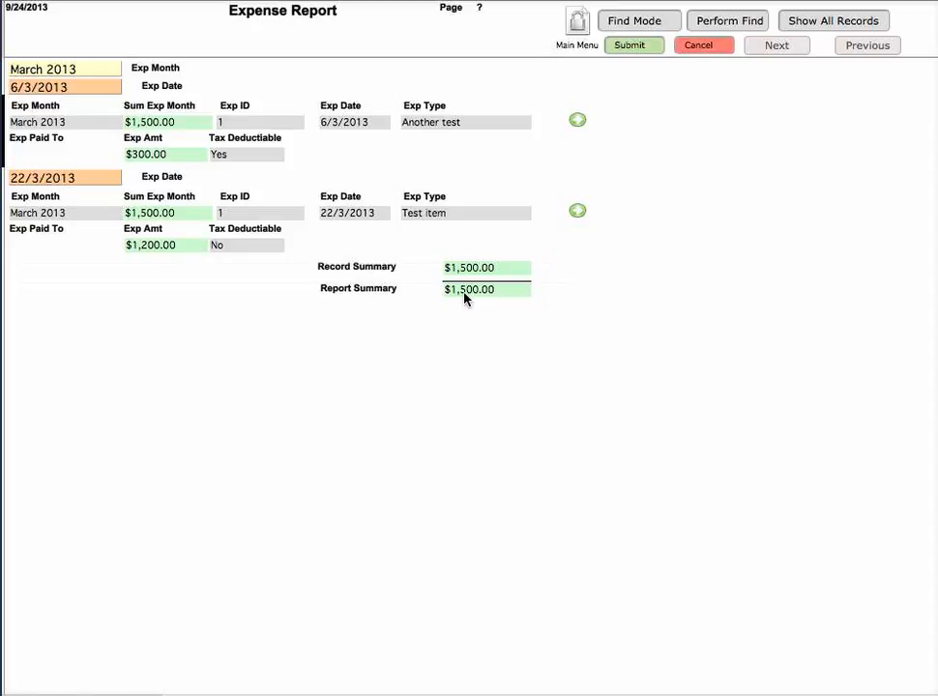
mouse_move(422, 298)
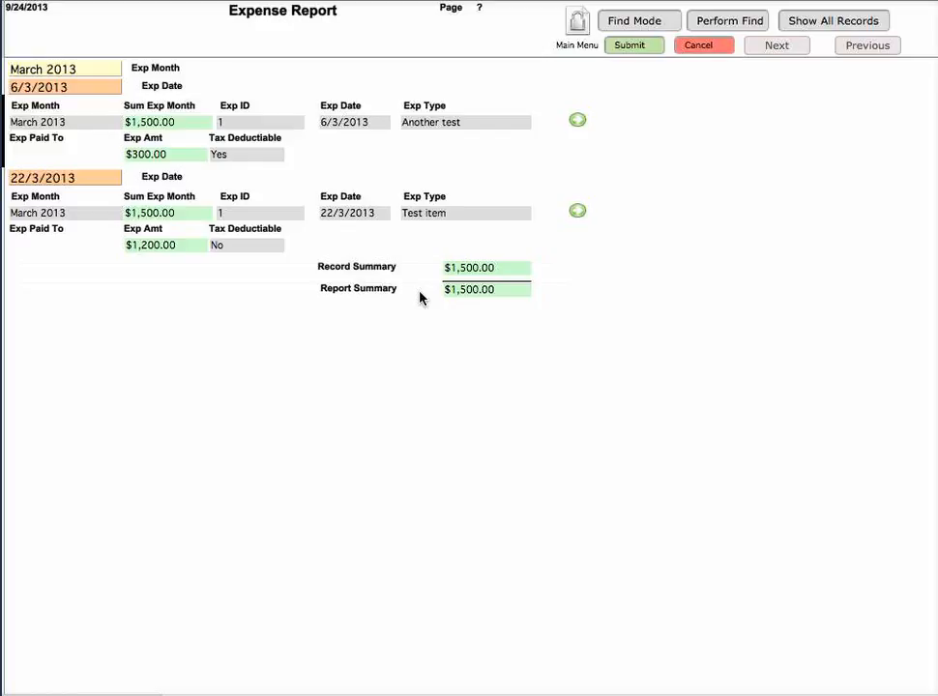
mouse_move(336, 143)
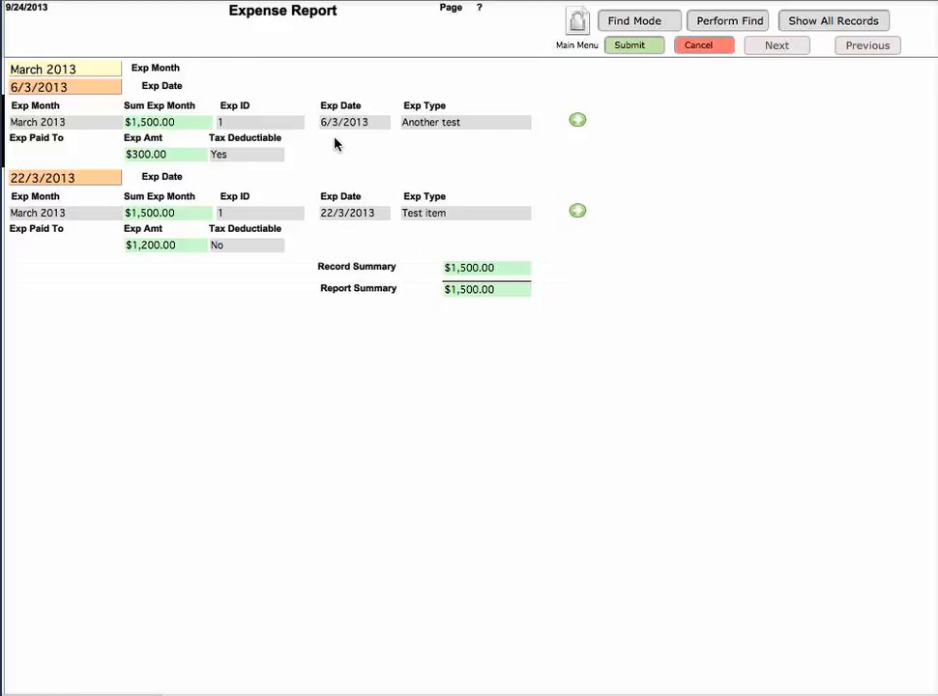
mouse_move(333, 145)
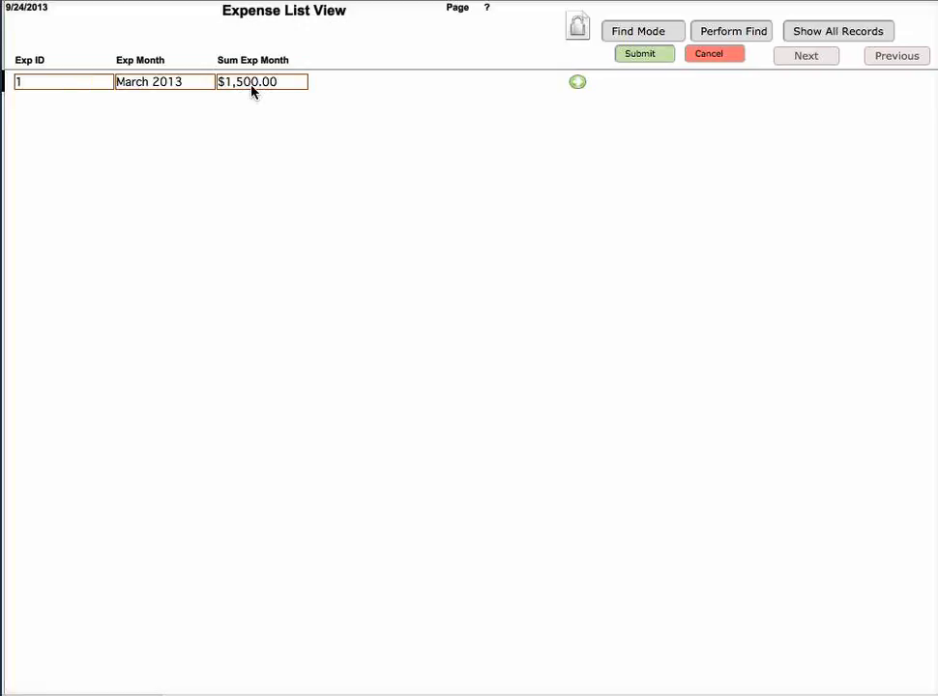
mouse_move(576, 85)
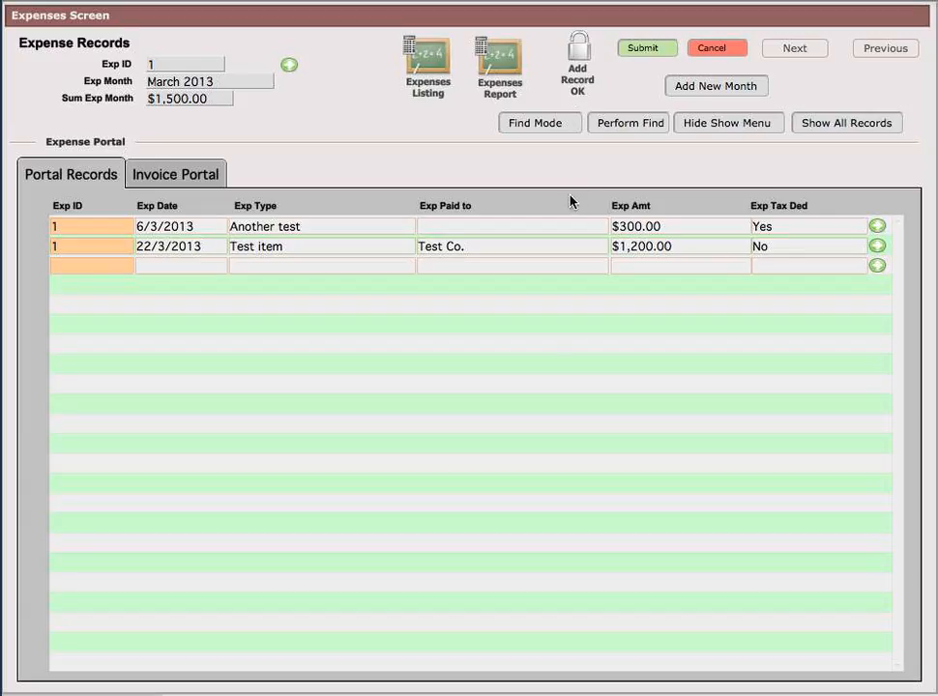
mouse_move(321, 287)
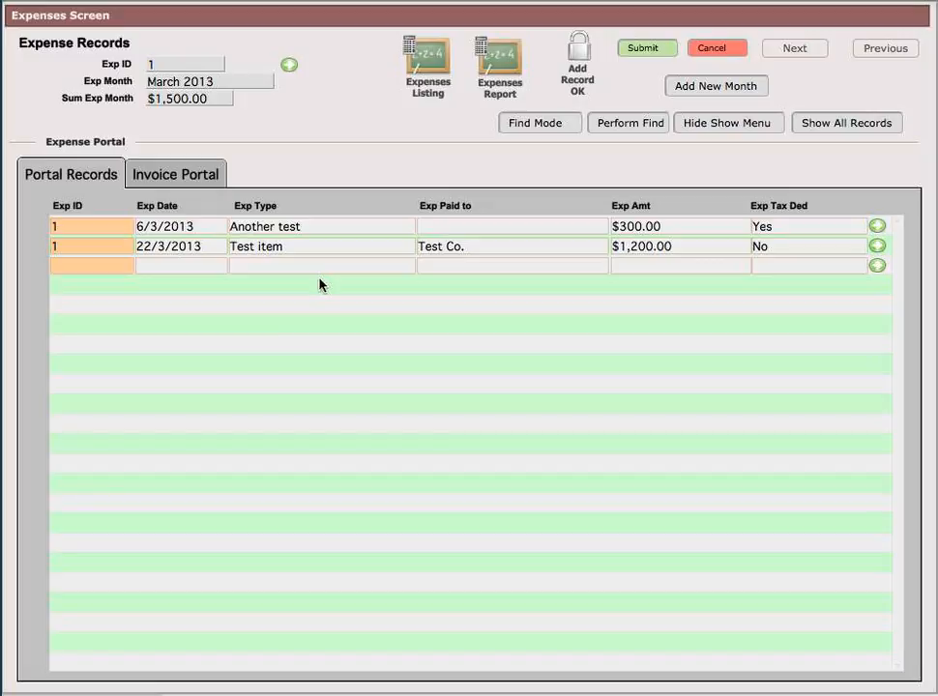
mouse_move(344, 262)
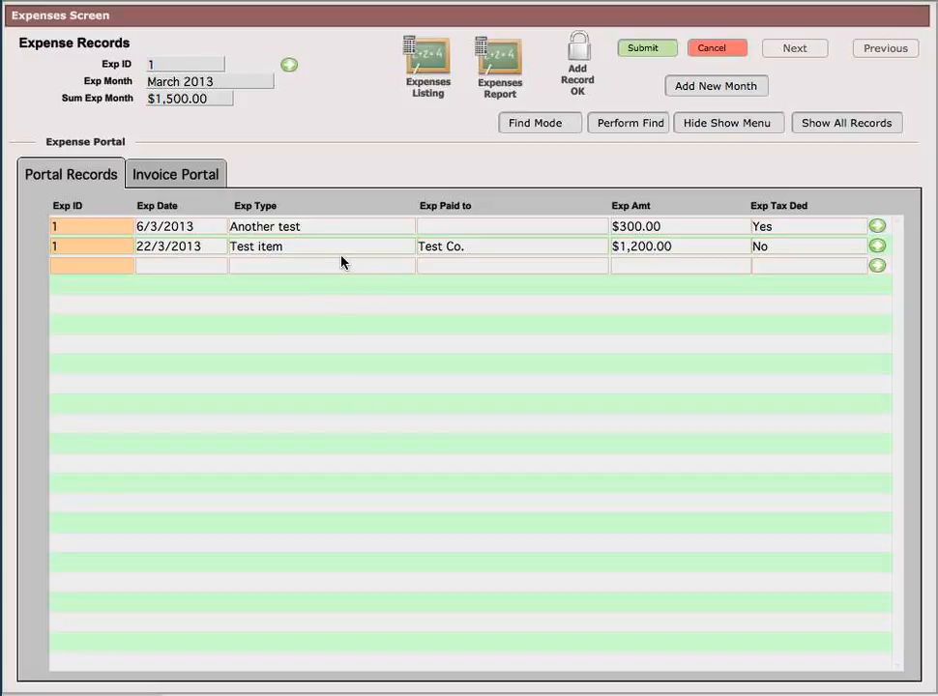
mouse_move(302, 251)
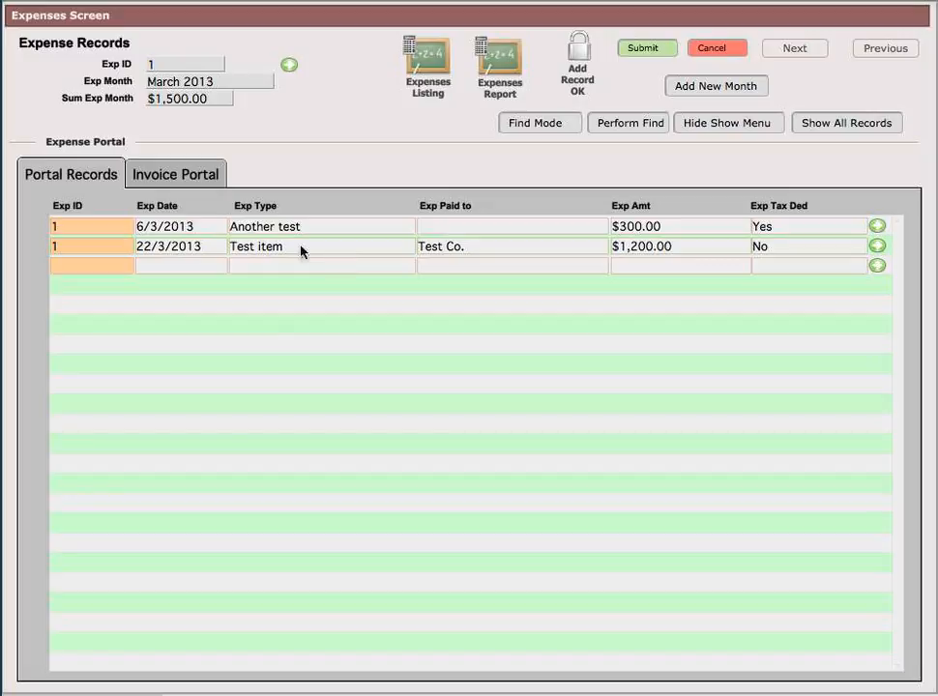
mouse_move(513, 296)
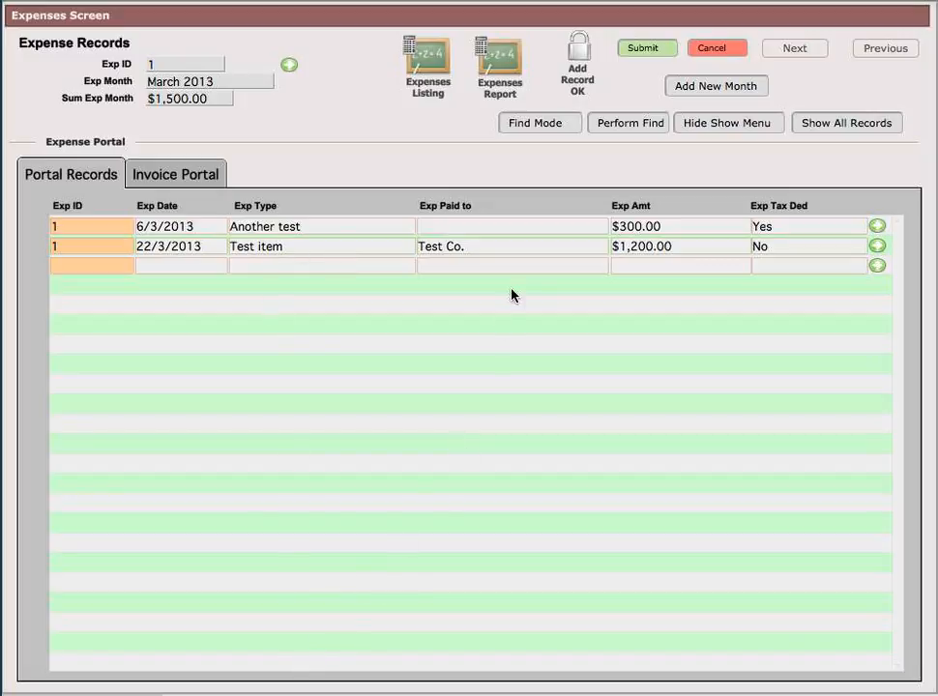
mouse_move(681, 124)
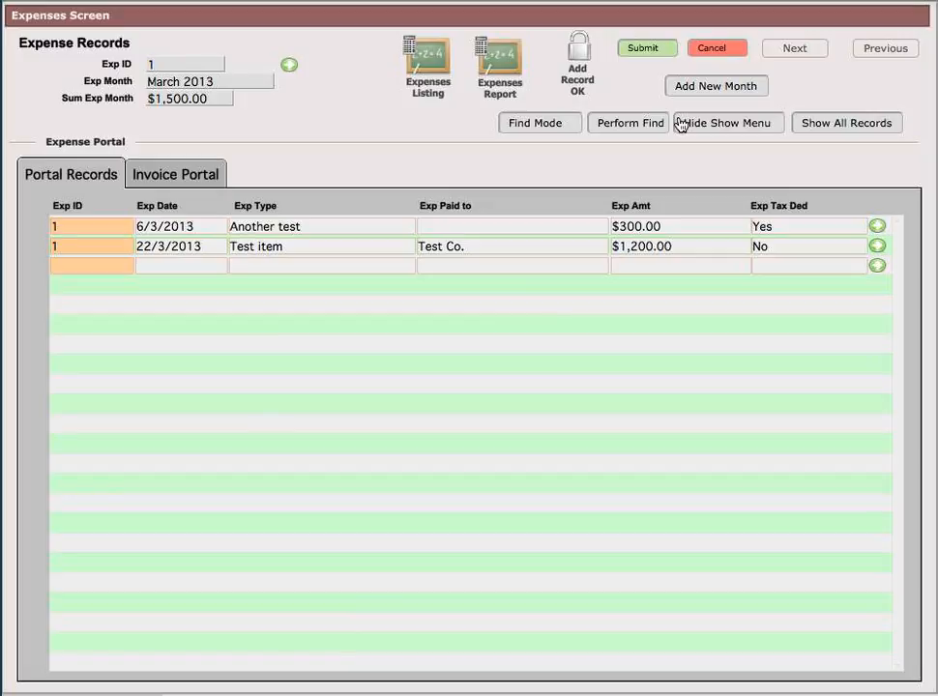
mouse_move(557, 23)
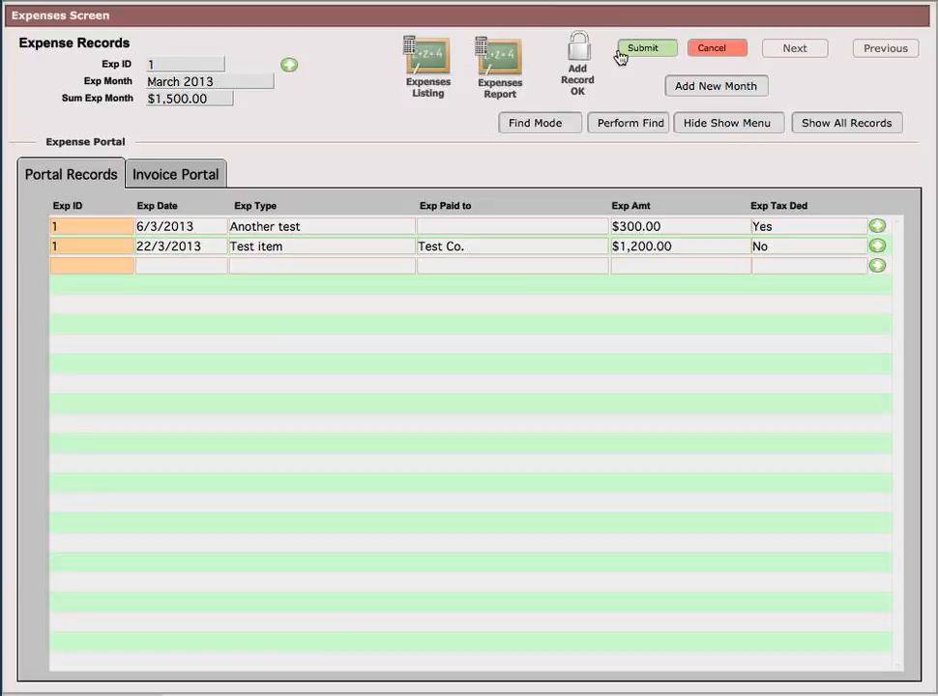
mouse_move(311, 92)
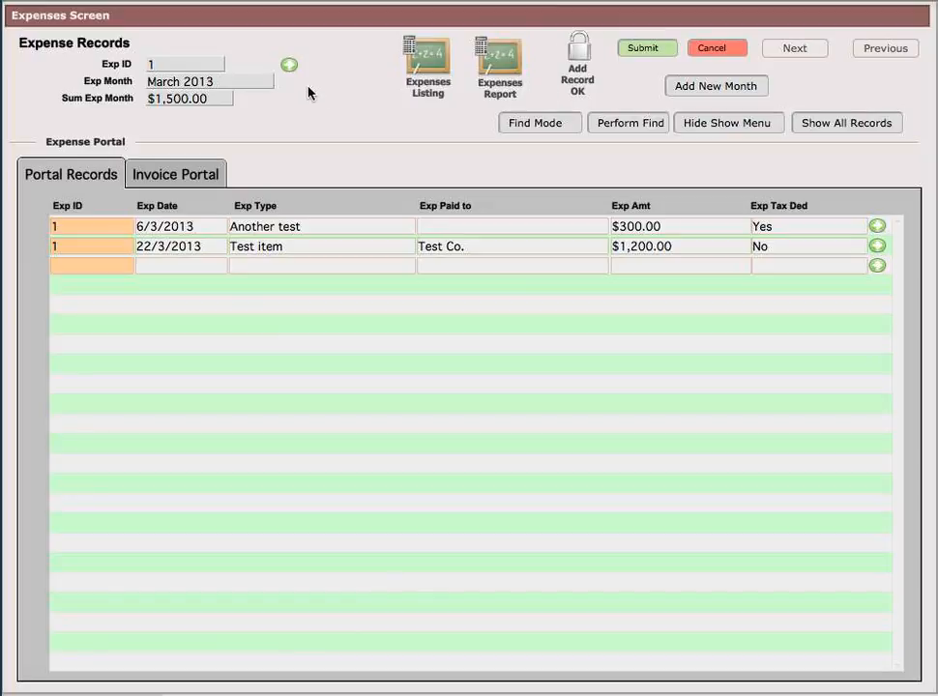
mouse_move(379, 89)
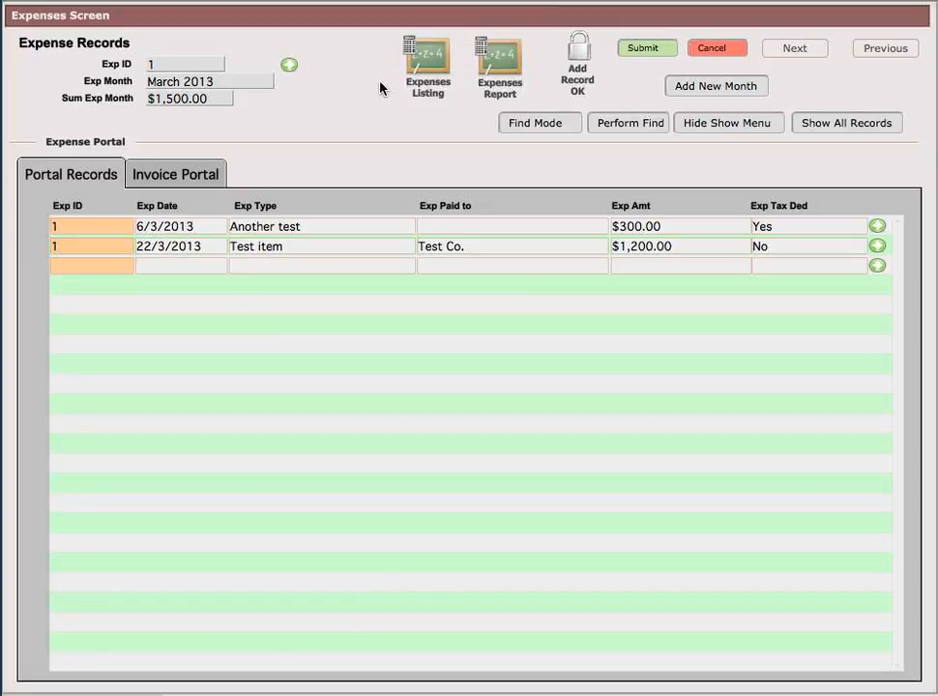